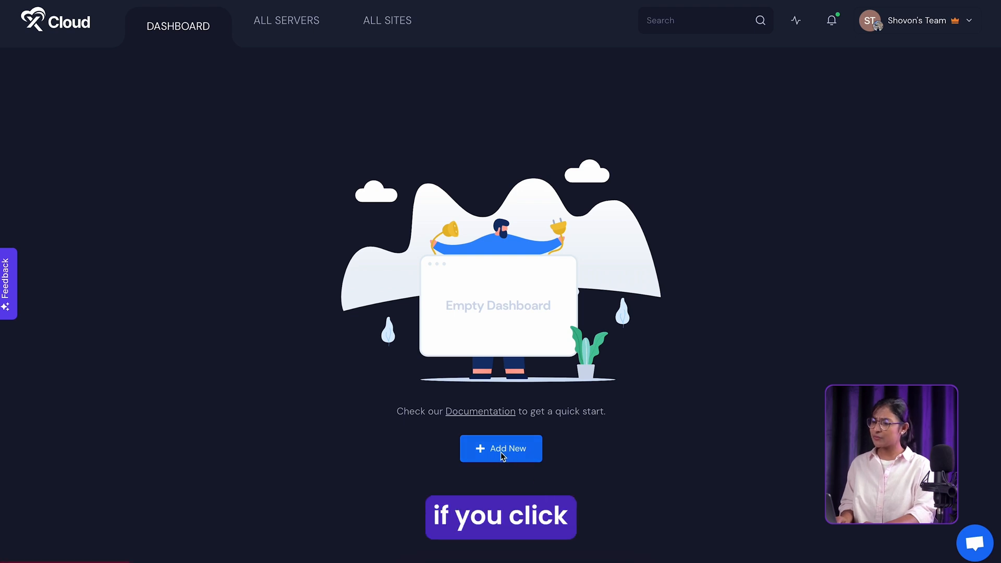
# Start adding a new server from the empty dashboard
pyautogui.click(501, 448)
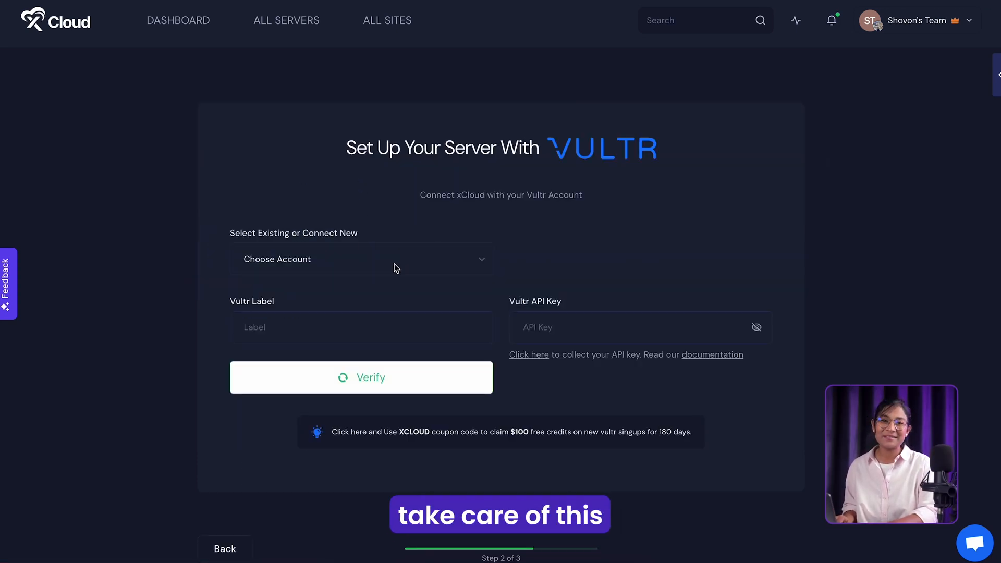
# Choose the existing Vultr Main Account as the provider account
pyautogui.click(361, 259)
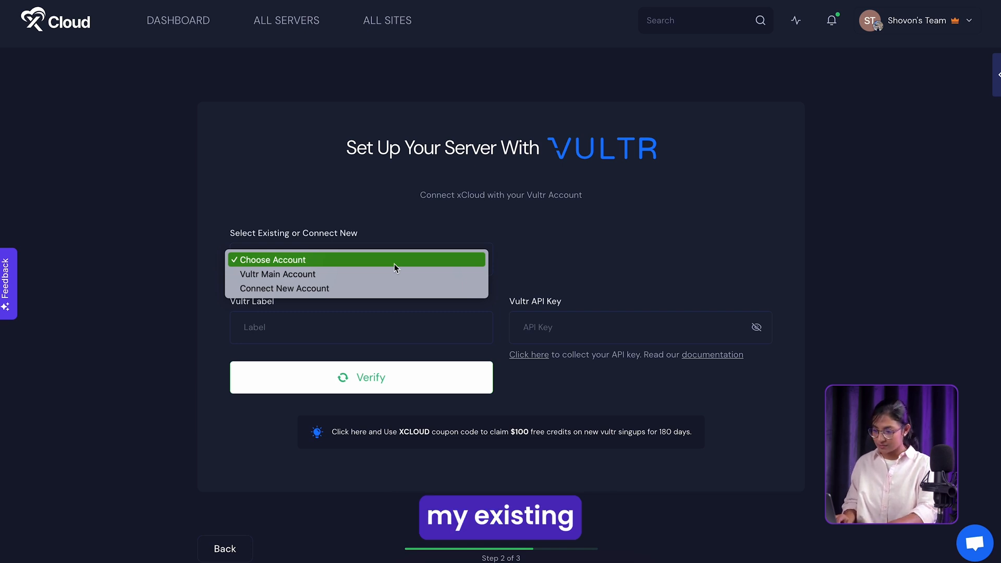
pyautogui.click(278, 273)
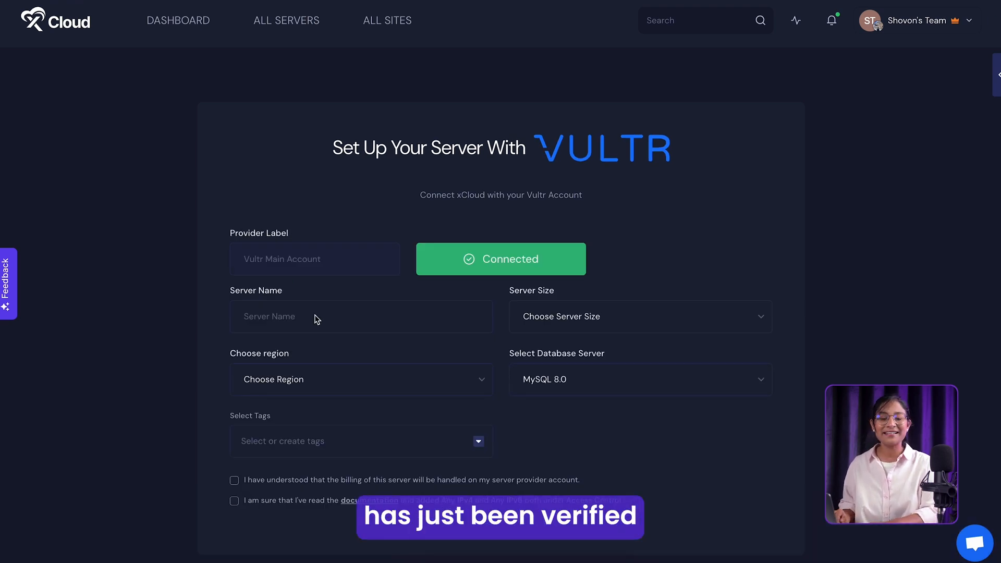
# Name the server test-server, pick the 1 vCPU / 2 GB RAM plan in Los Angeles and proceed to create it
pyautogui.write('test-server')
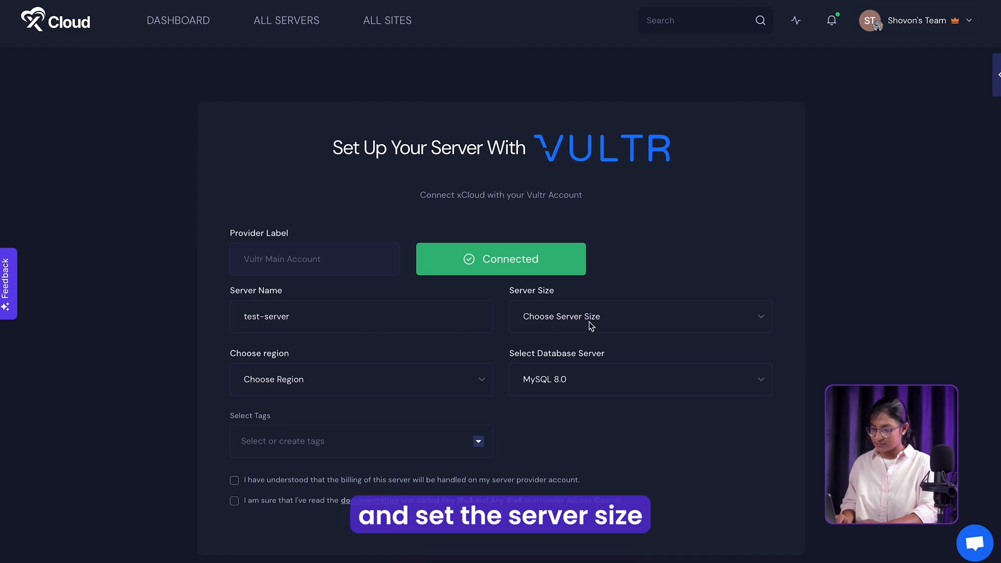
pyautogui.click(638, 316)
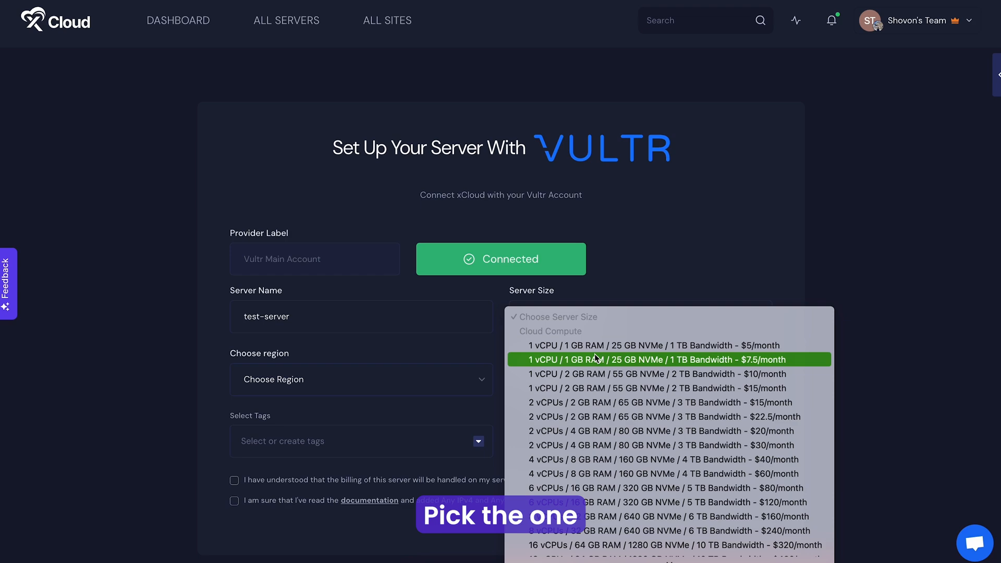
pyautogui.click(645, 373)
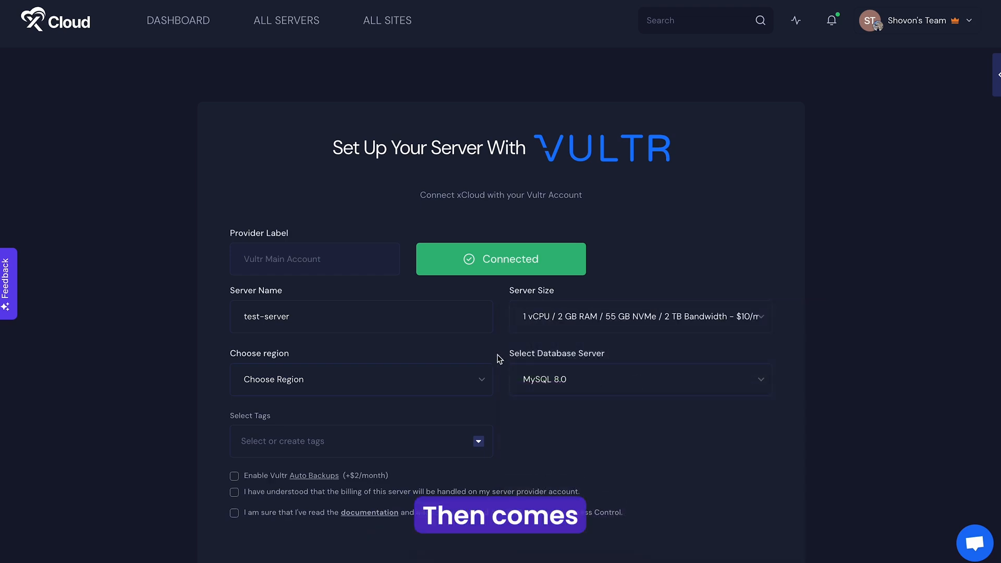
pyautogui.click(360, 379)
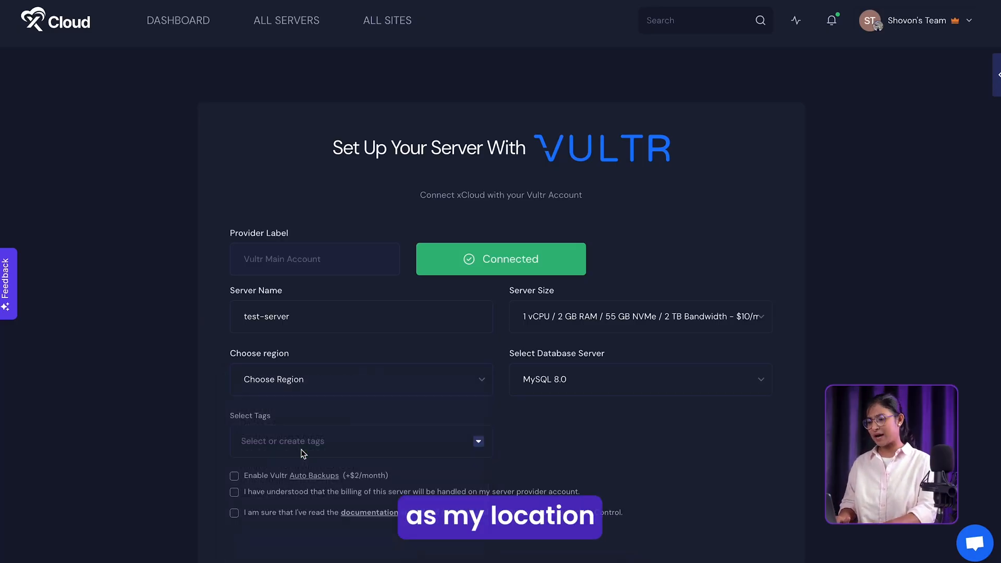
pyautogui.click(361, 380)
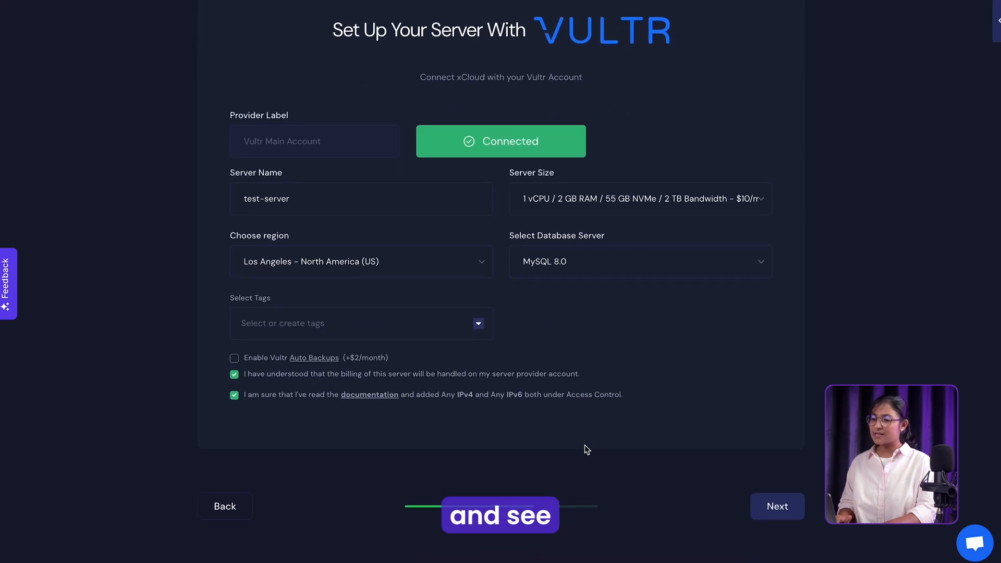
pyautogui.click(776, 506)
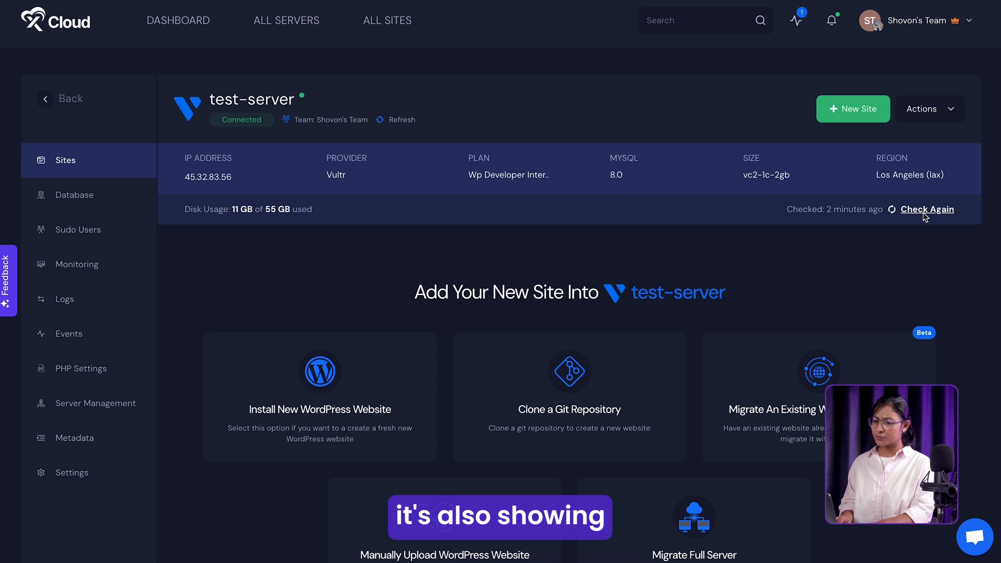
pyautogui.click(927, 208)
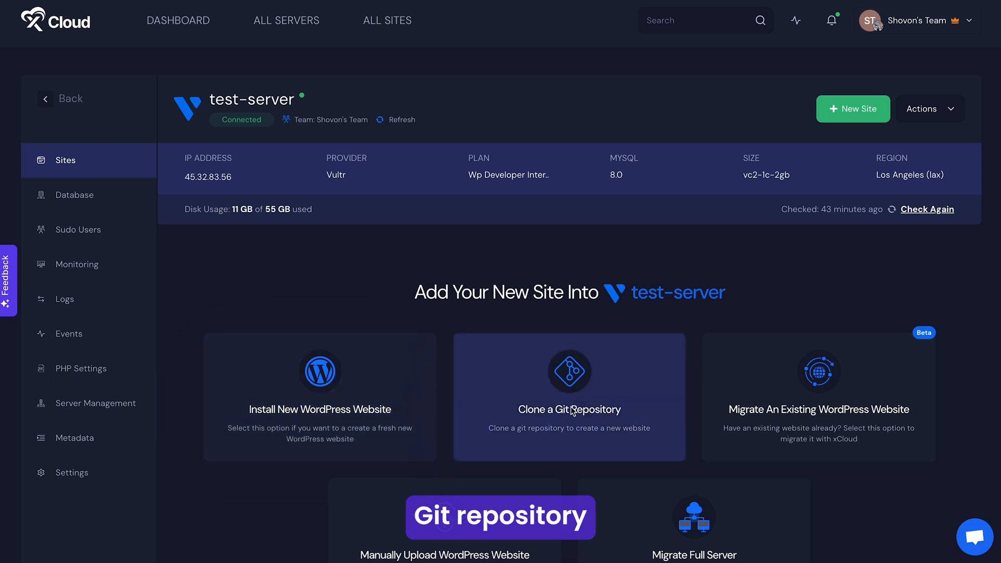
pyautogui.moveTo(824, 421)
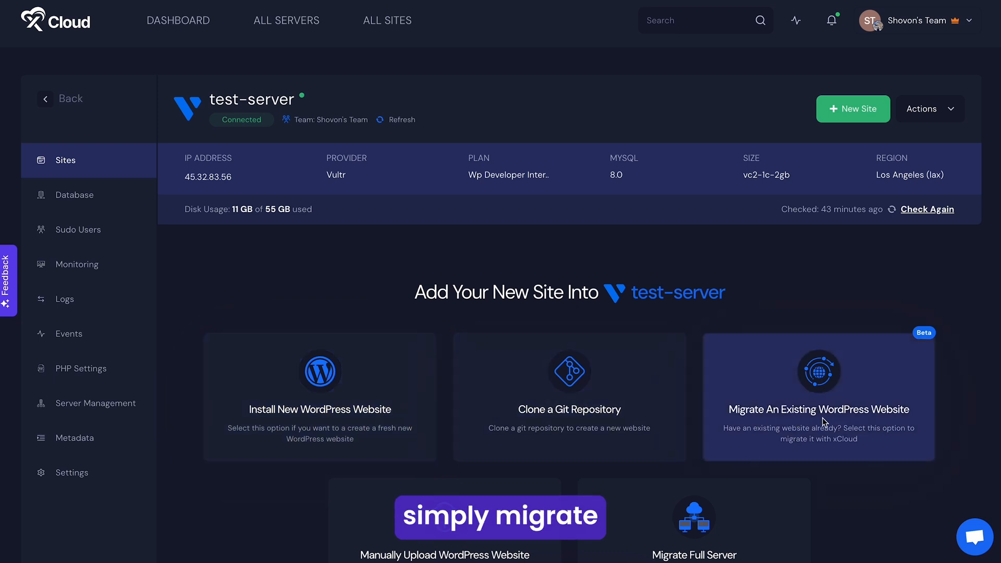
pyautogui.scroll(-3)
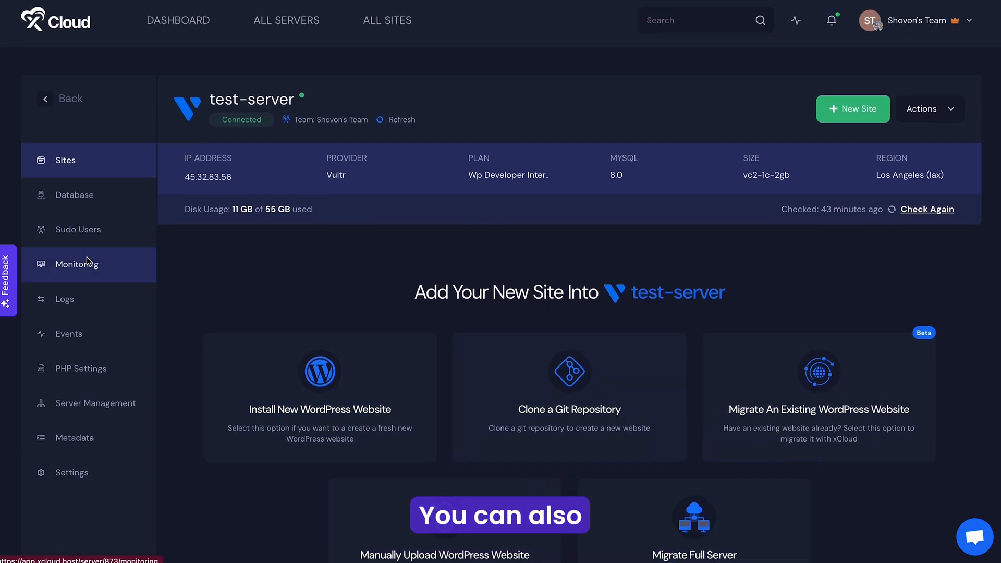
# Review test-server's Monitoring, Events and Server Management pages
pyautogui.click(77, 264)
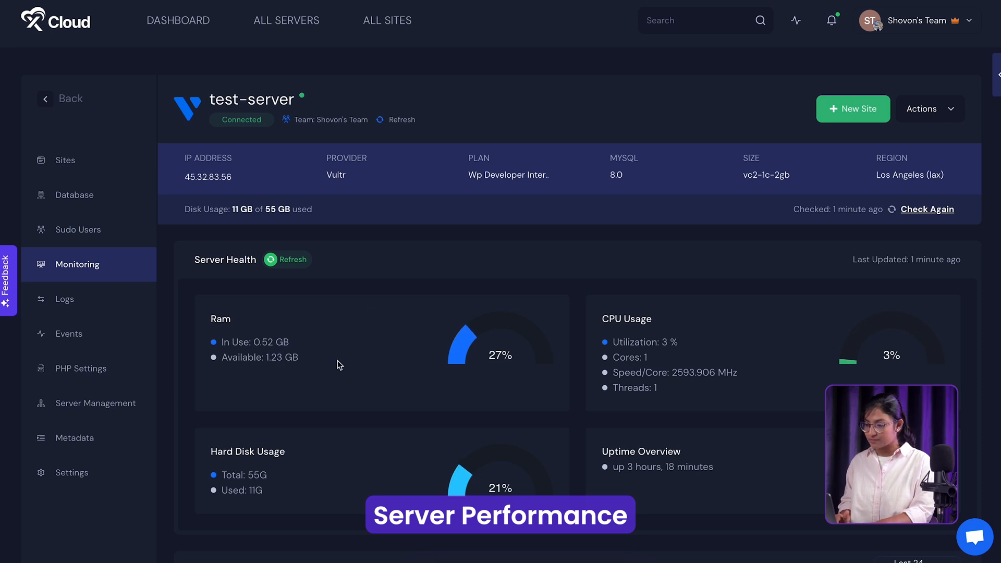
pyautogui.click(69, 333)
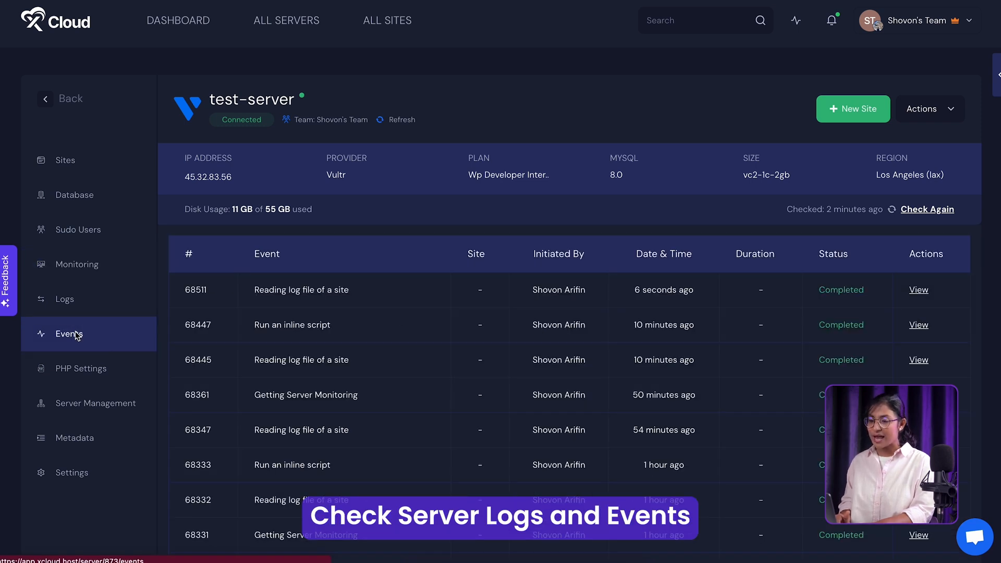
pyautogui.click(95, 403)
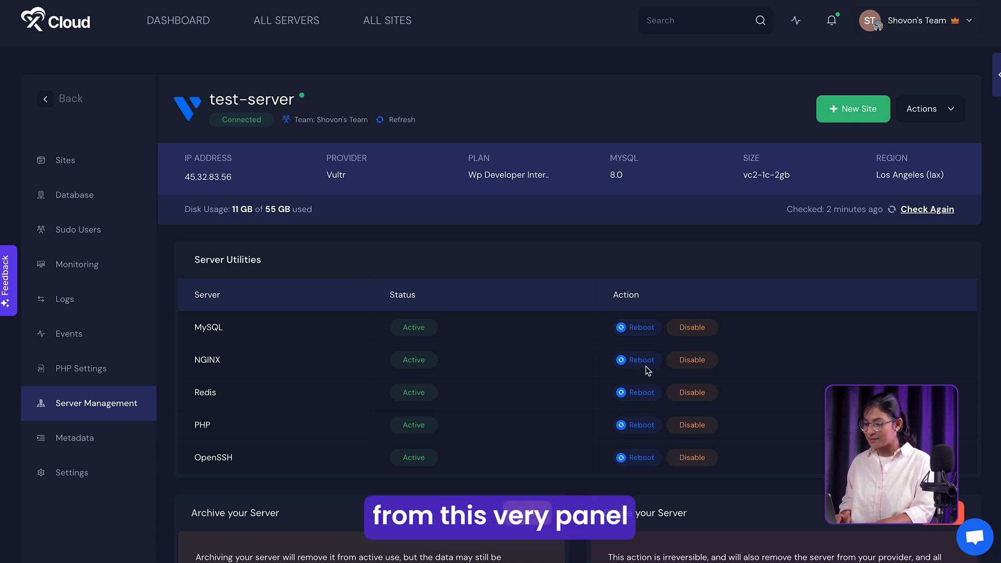
pyautogui.moveTo(853, 108)
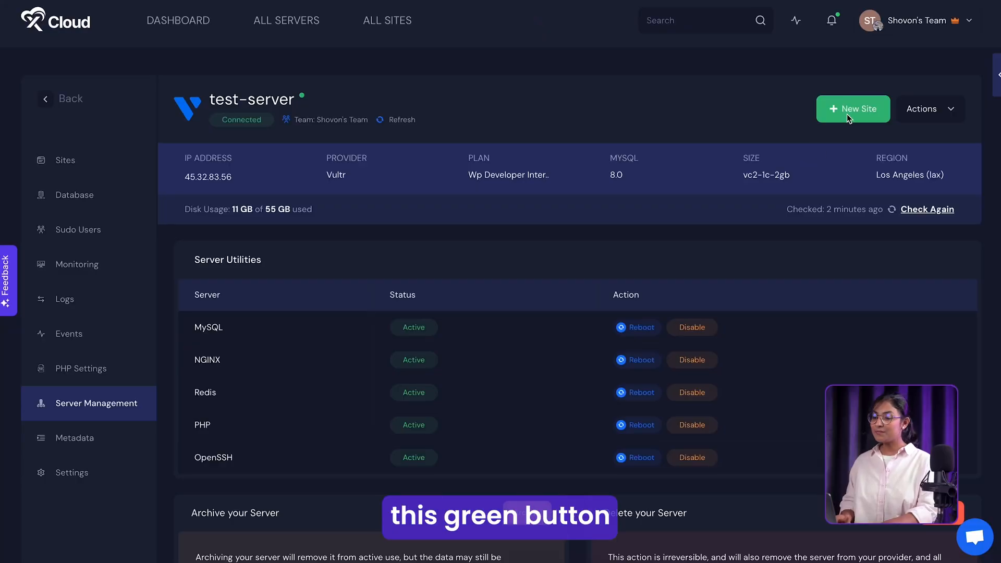
# Begin a new site on test-server titled Mike's, choose Go Live and review domain and DNS setup
pyautogui.click(852, 108)
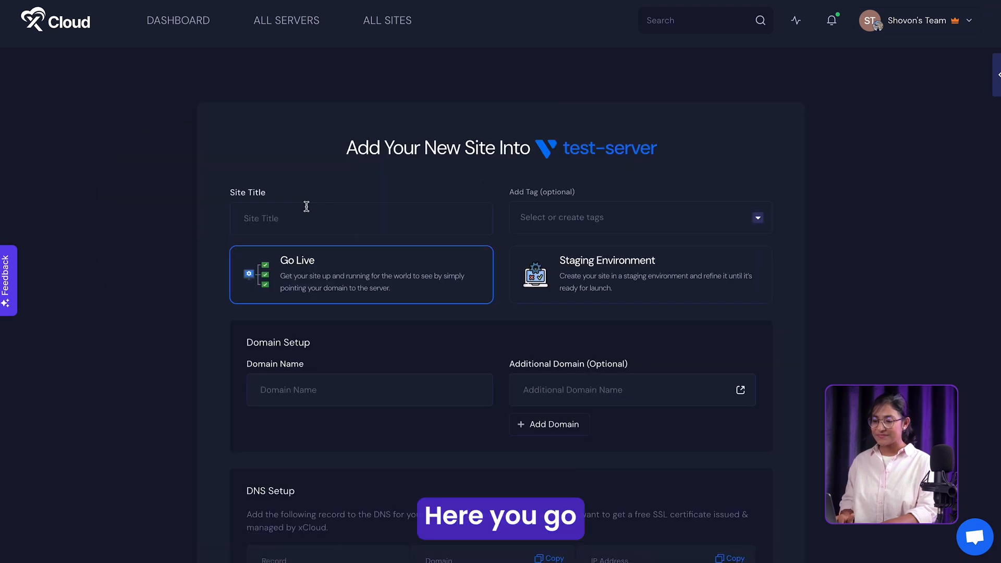
pyautogui.write("Mike's")
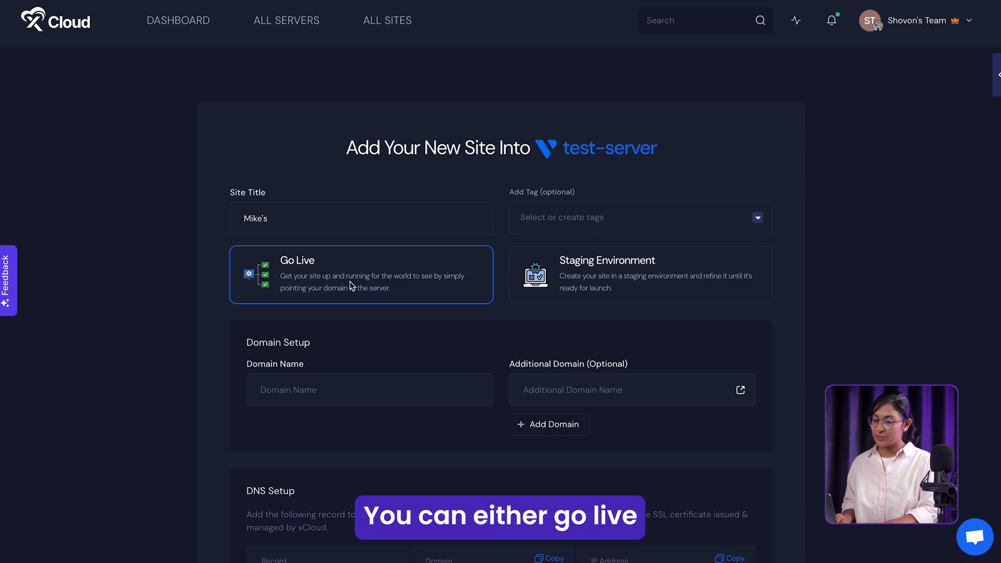
pyautogui.click(638, 275)
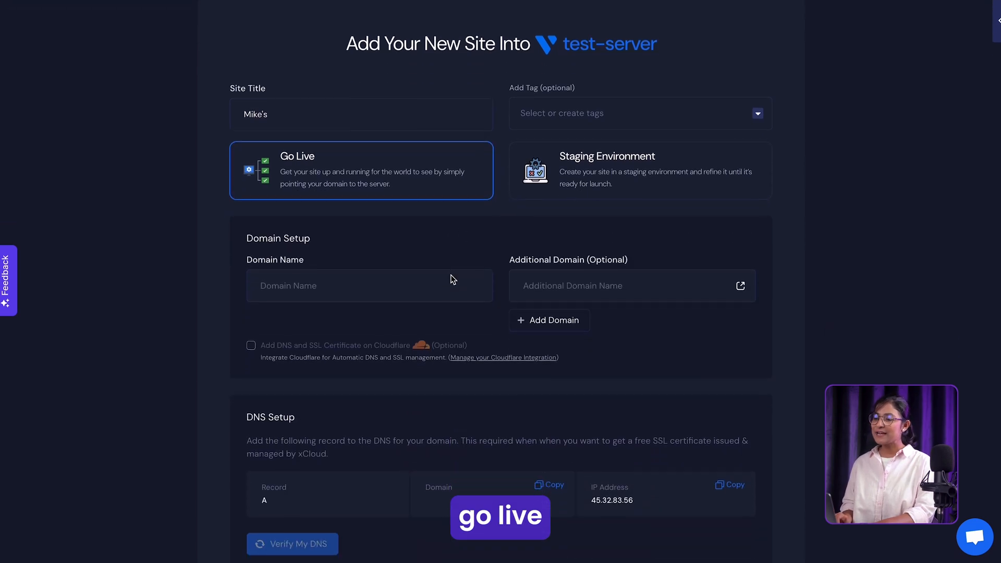
pyautogui.scroll(-3)
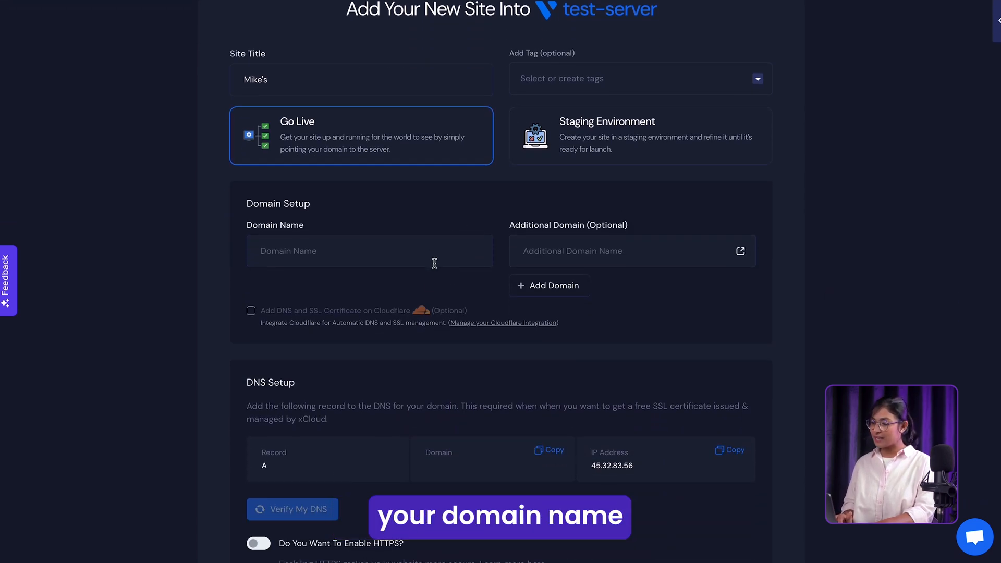
pyautogui.scroll(-3)
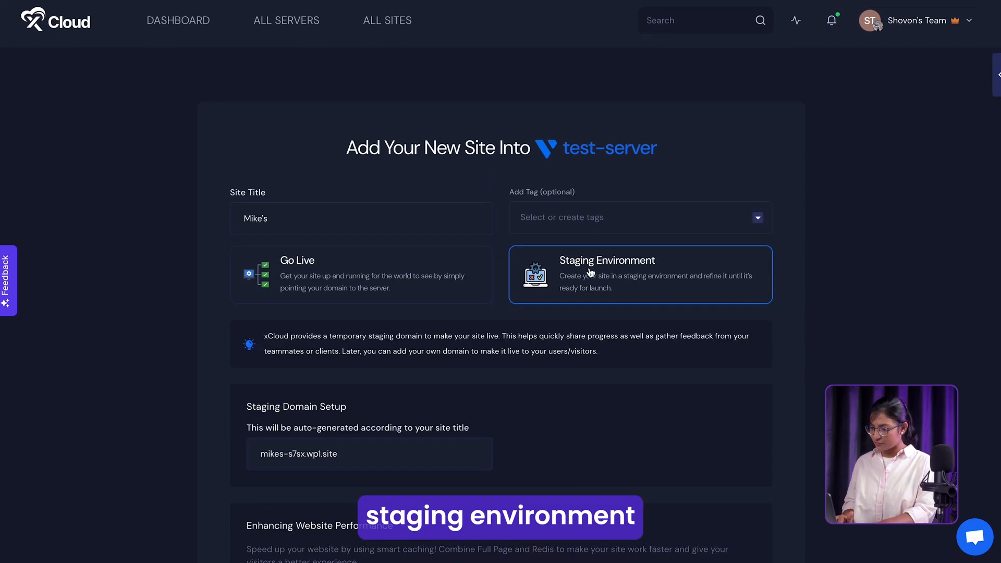
# Turn off the managed email service, review advanced settings and create the staging site
pyautogui.scroll(-3)
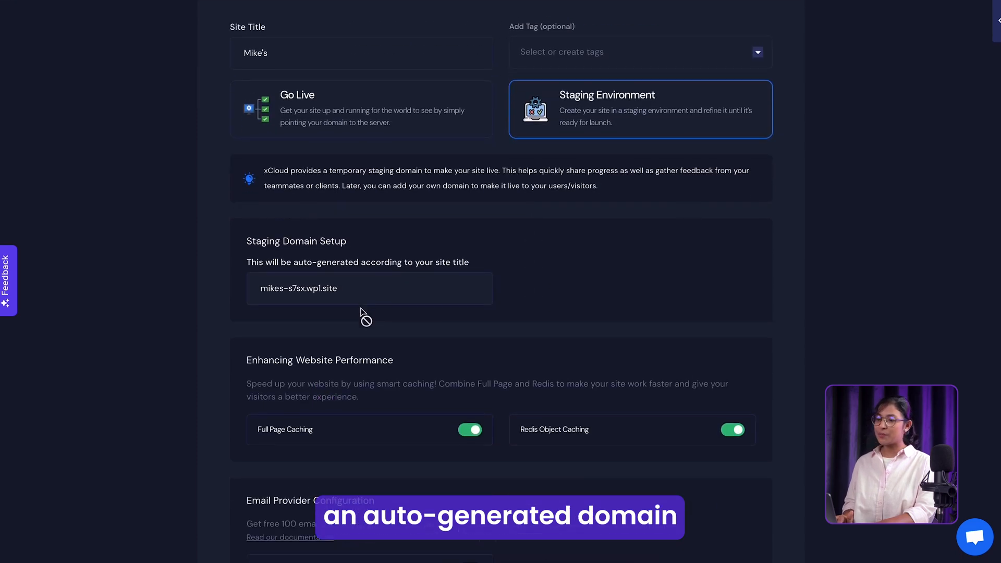
pyautogui.scroll(-3)
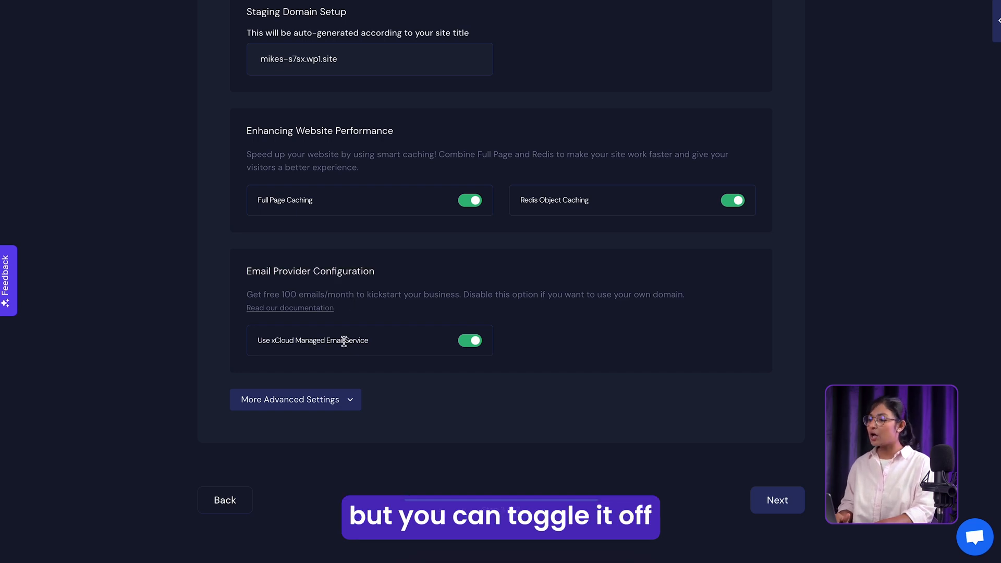
pyautogui.click(470, 340)
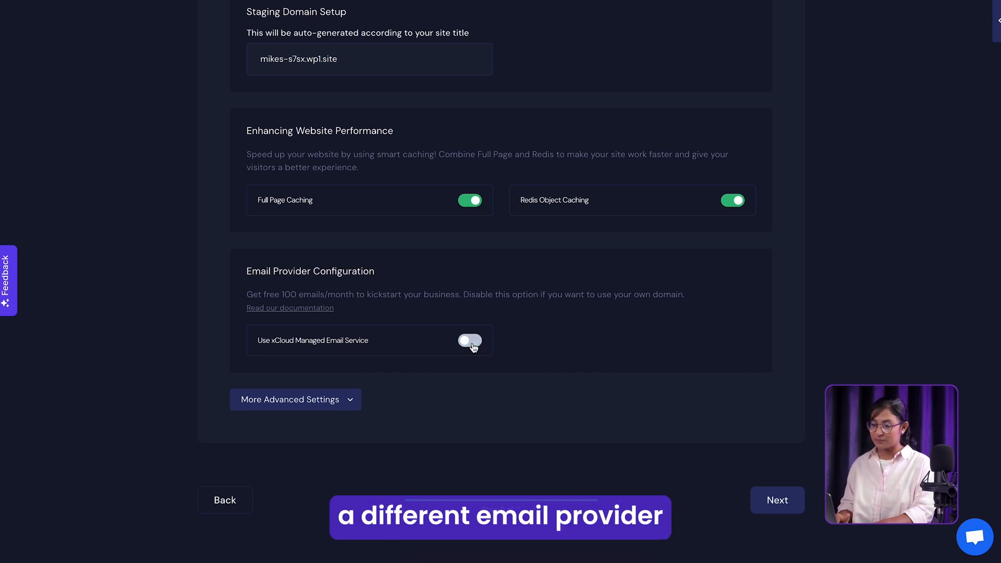
pyautogui.click(470, 341)
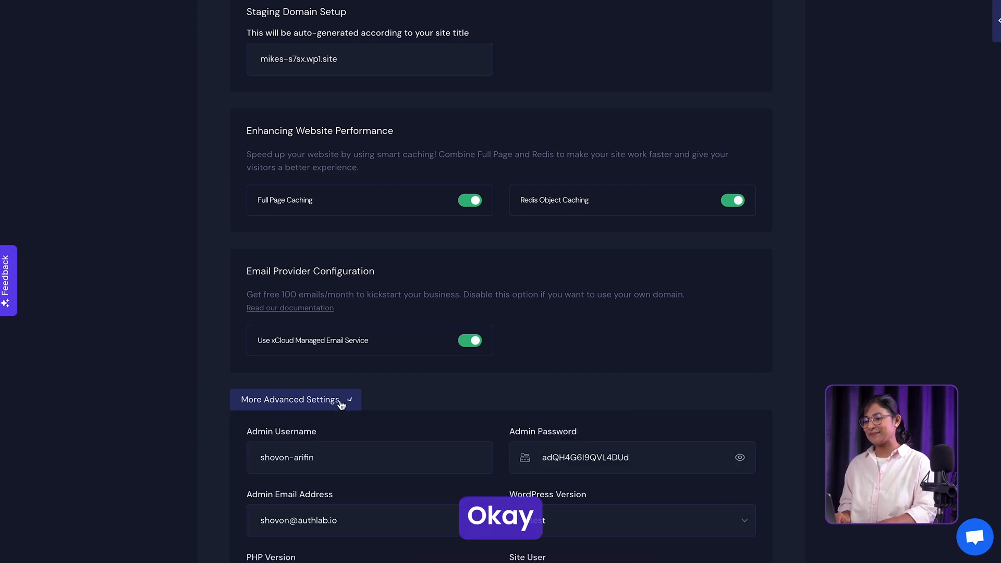
pyautogui.scroll(-3)
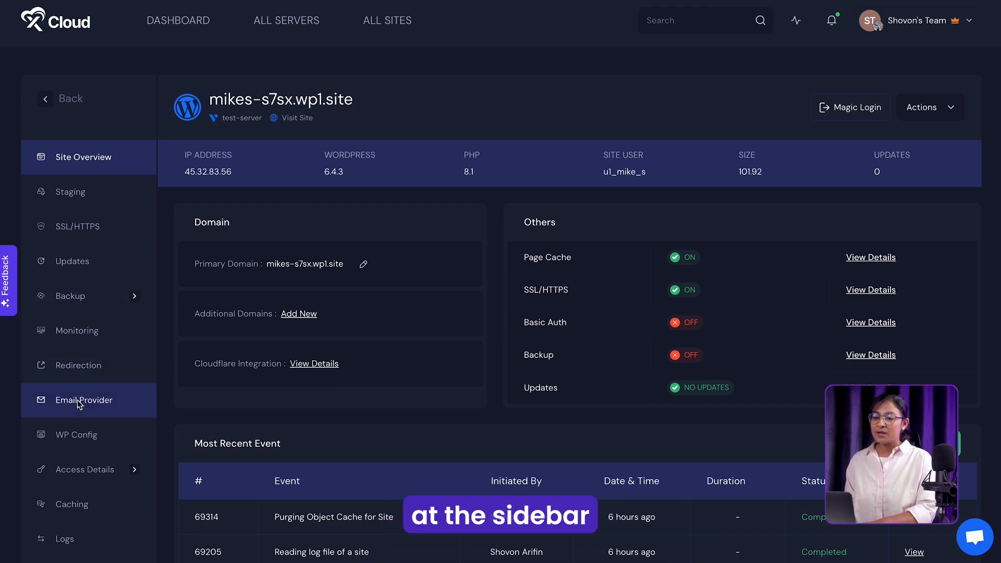
# Tour the site's staging management and backup settings
pyautogui.scroll(-3)
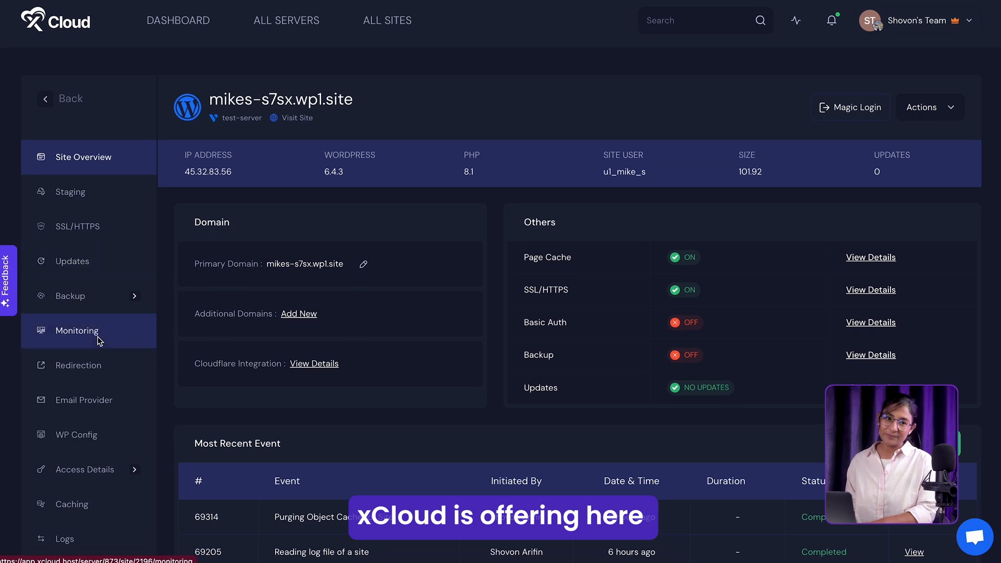
pyautogui.click(70, 192)
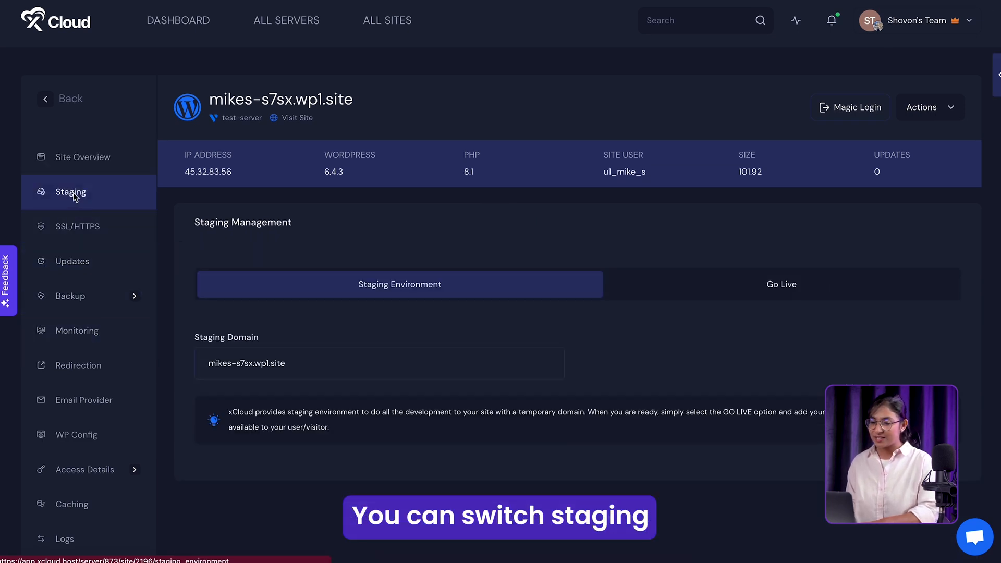
pyautogui.click(72, 261)
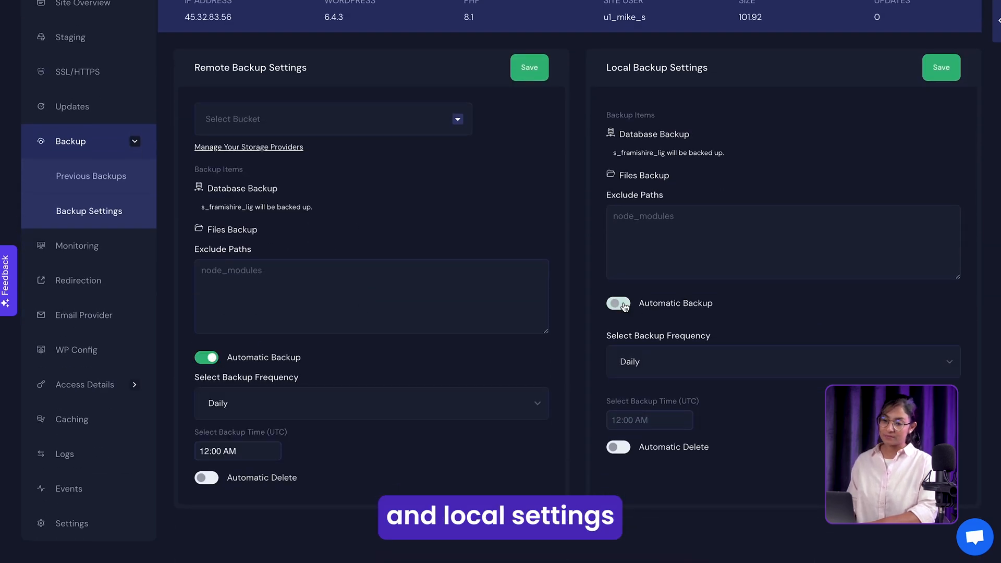
# Visit email provider integrations, start a new provider, then bring up the site's WP Config
pyautogui.click(83, 315)
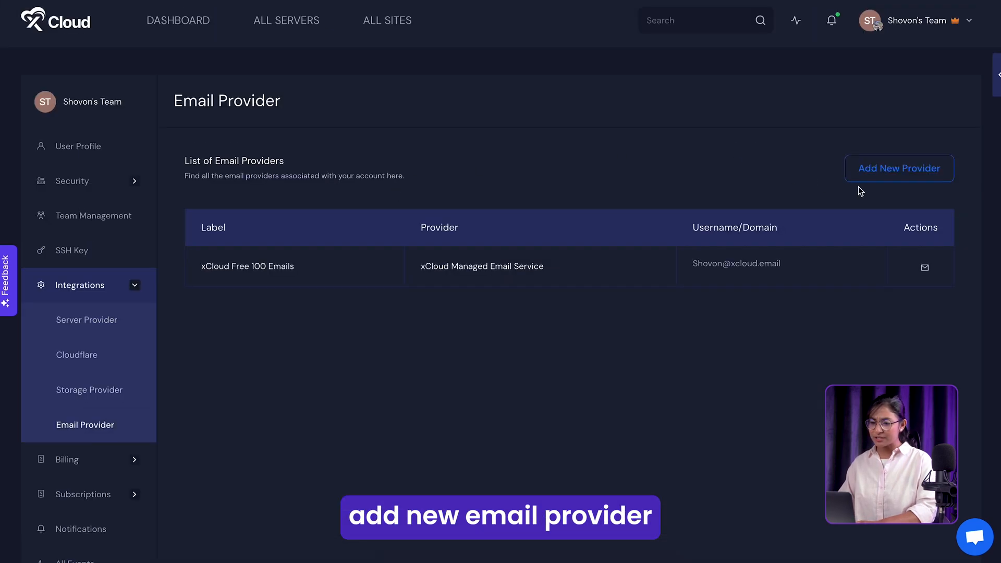
pyautogui.click(897, 168)
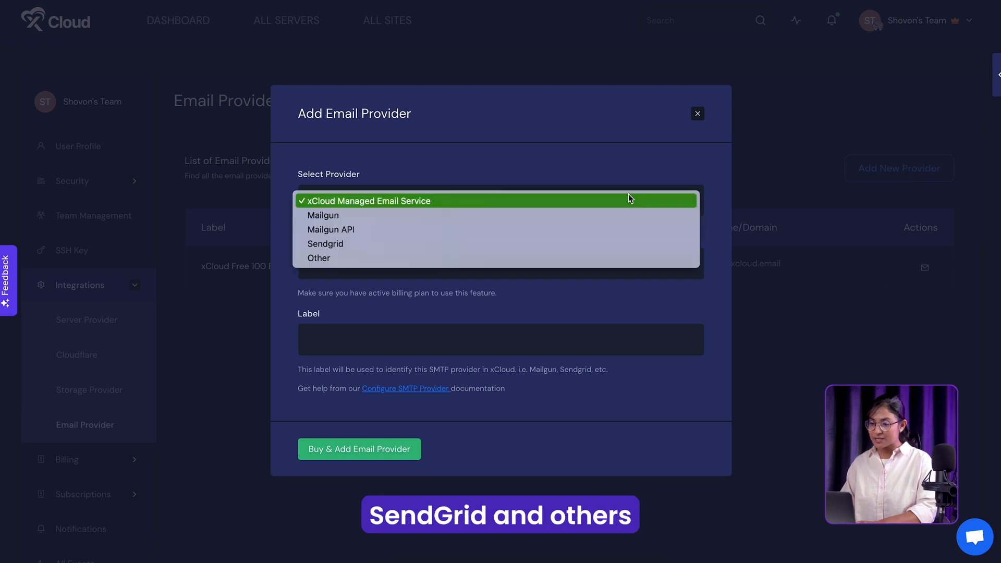
pyautogui.moveTo(430, 258)
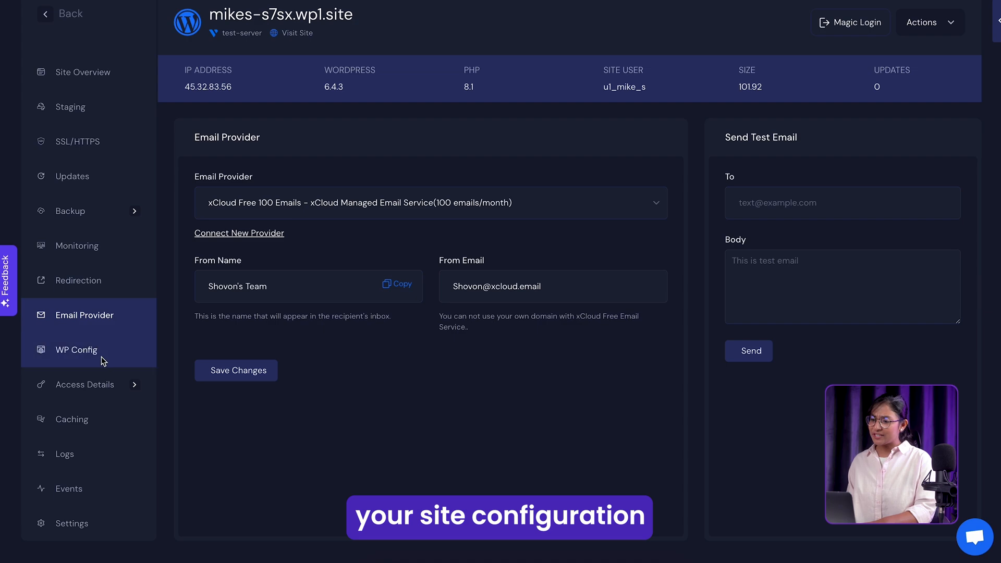
pyautogui.click(76, 349)
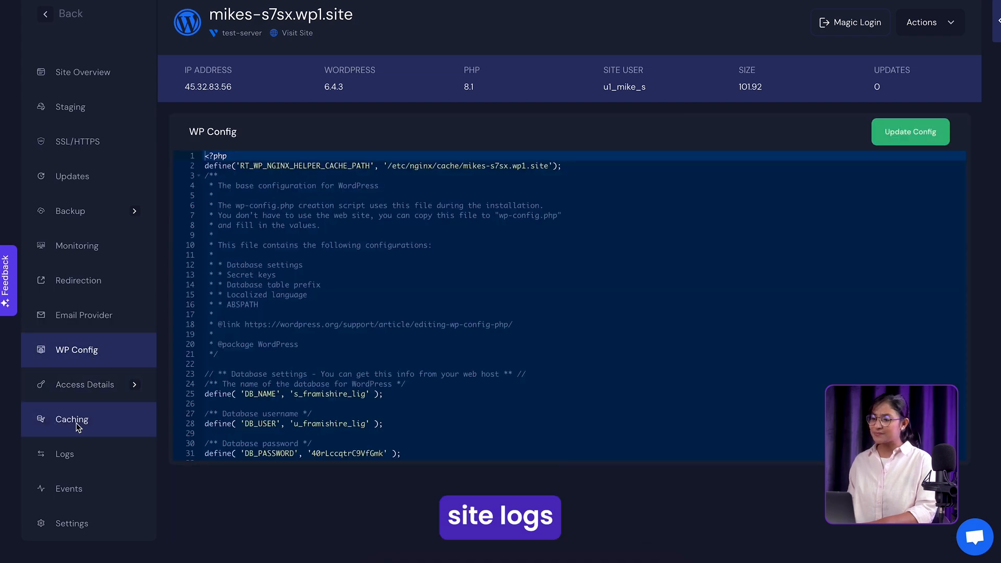
# Check the site's events, enter WordPress admin via Magic Login and return to the site overview
pyautogui.click(69, 489)
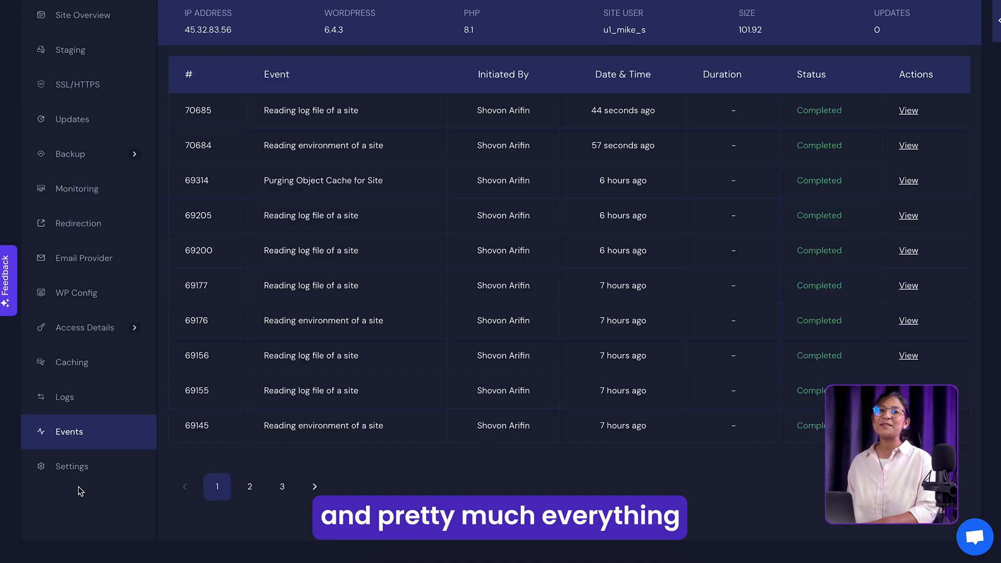
pyautogui.click(83, 157)
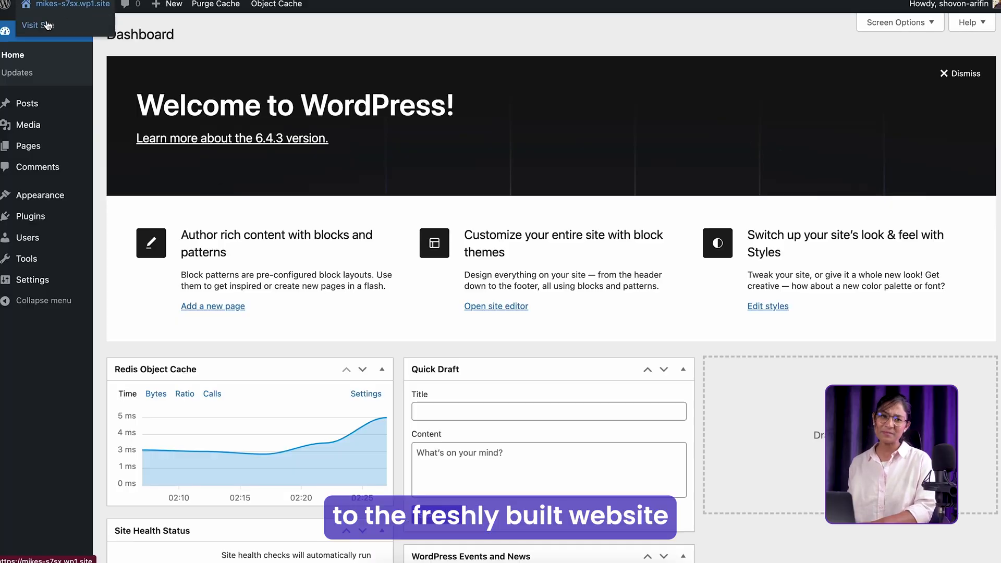
pyautogui.click(37, 25)
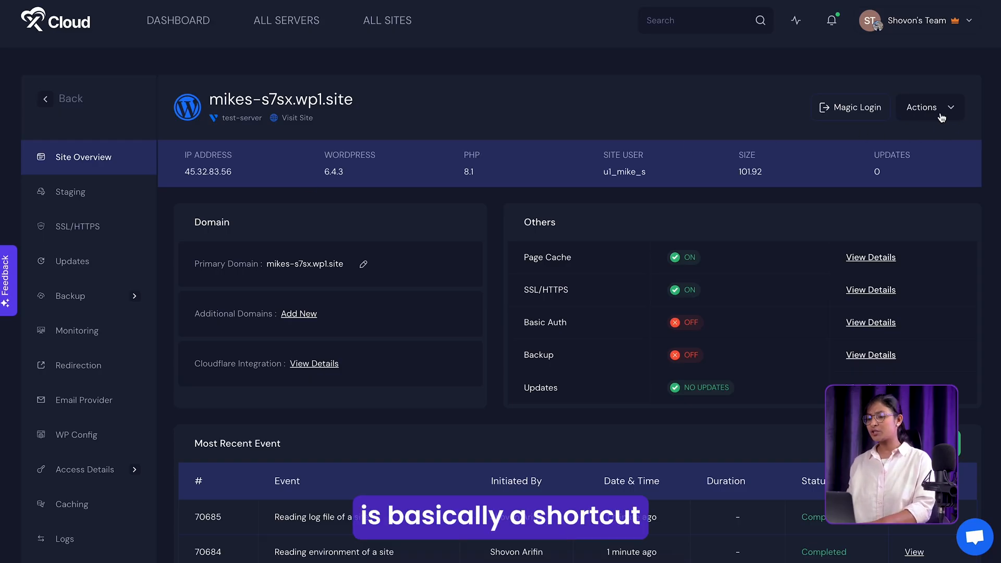
# View the site's quick actions and return to the account dashboard
pyautogui.click(925, 106)
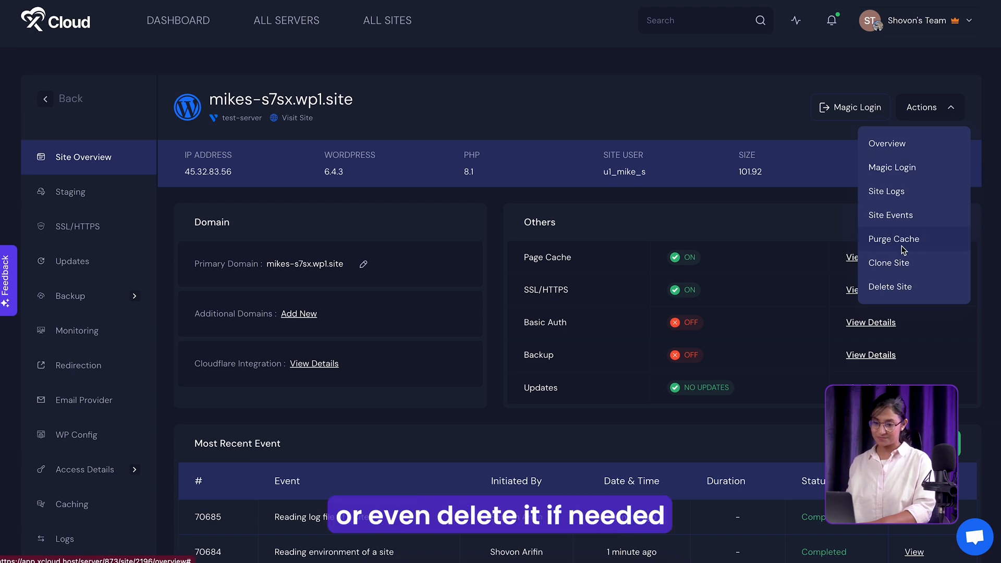
pyautogui.click(178, 20)
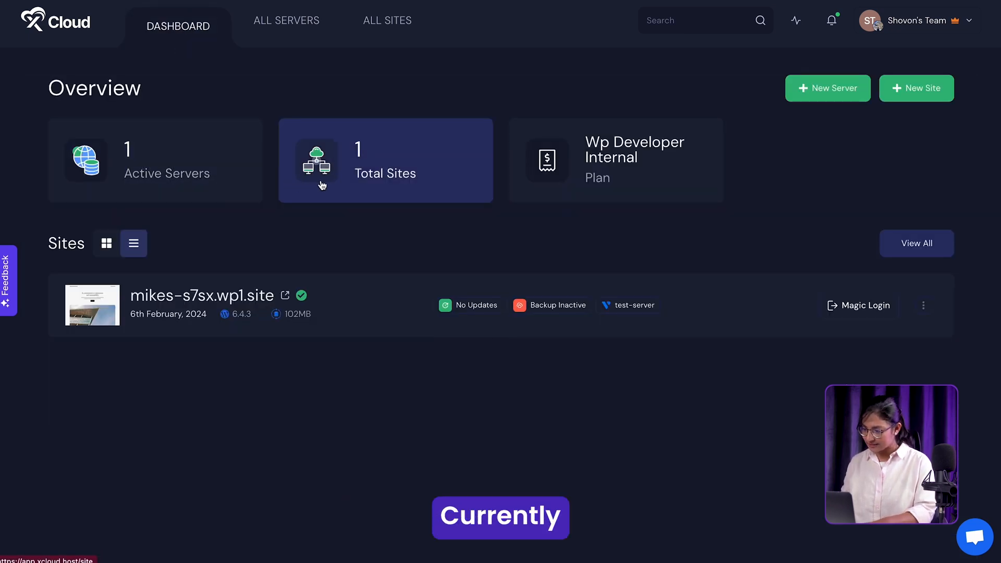
# Start creating an additional server, then go to the All Sites list
pyautogui.click(154, 160)
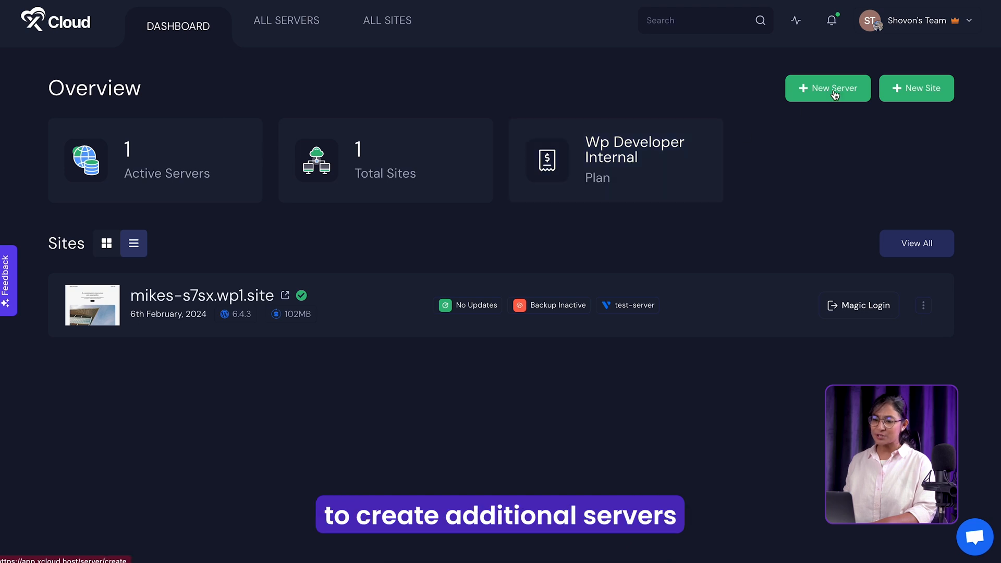
pyautogui.click(827, 88)
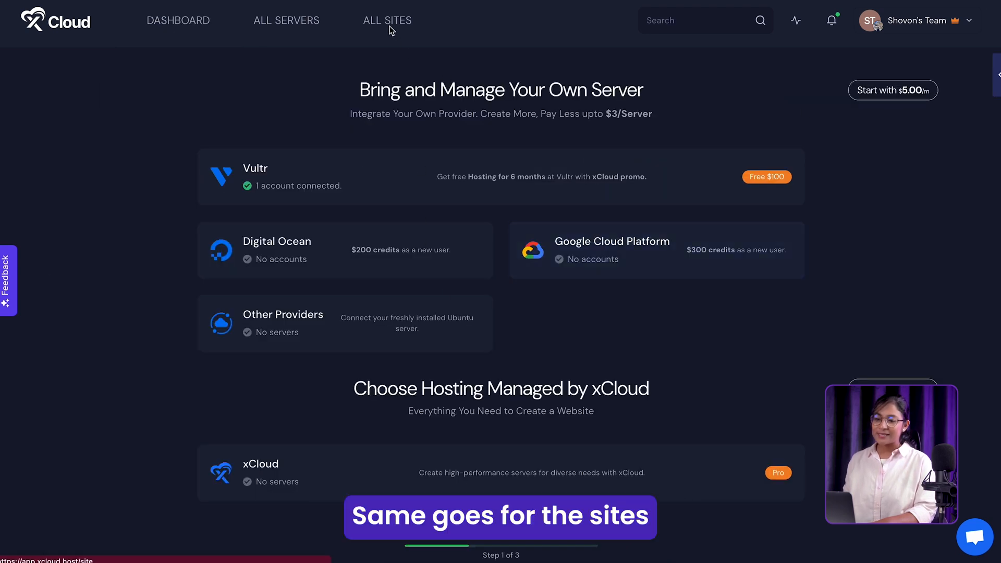
pyautogui.click(387, 20)
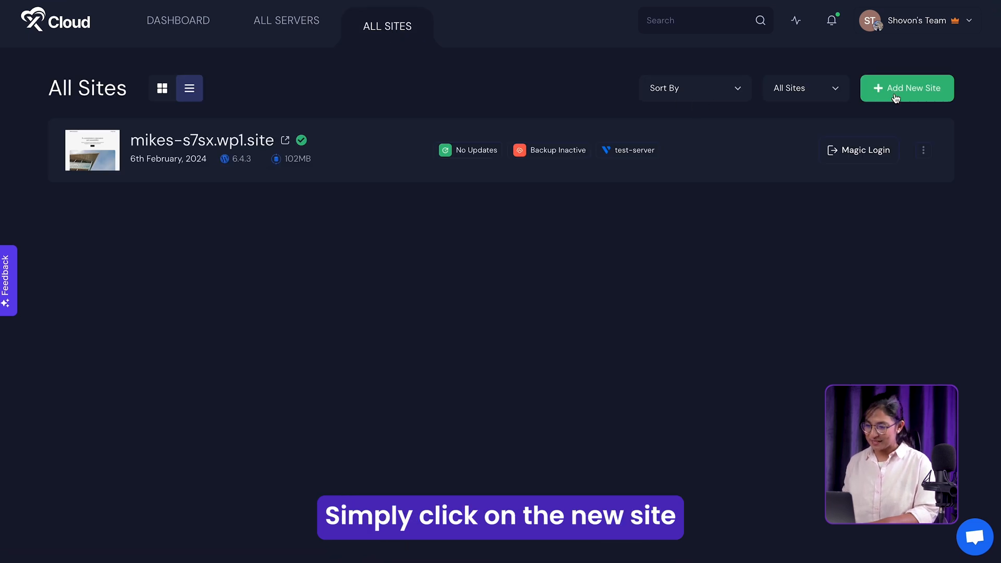
# Start a new site with test-server chosen as its host and continue
pyautogui.click(907, 88)
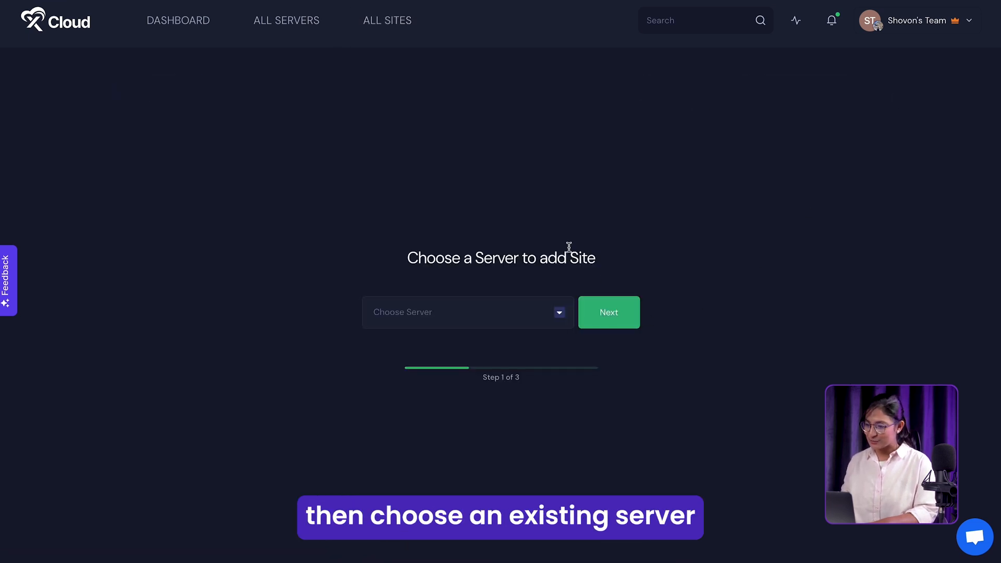
pyautogui.click(467, 312)
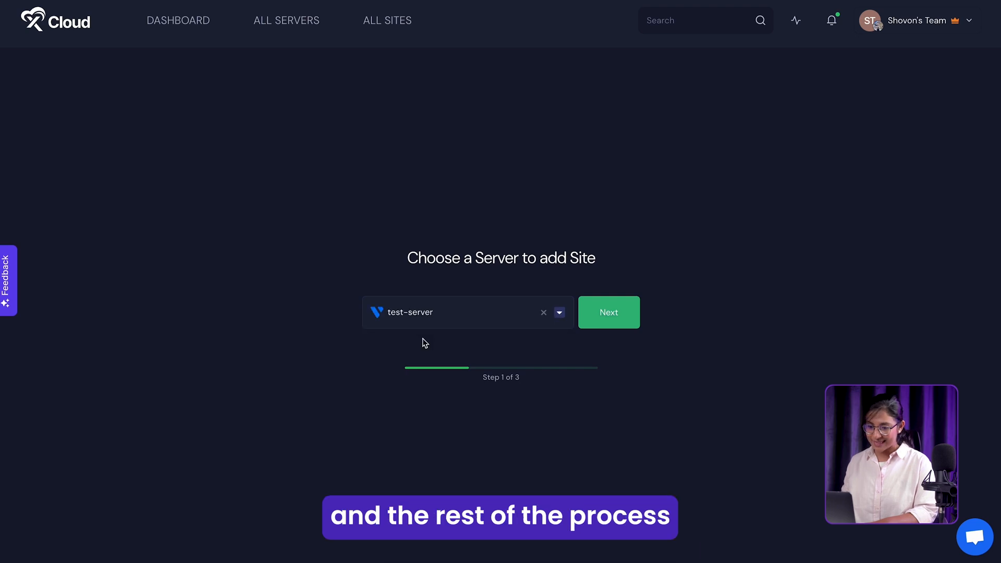
pyautogui.click(607, 312)
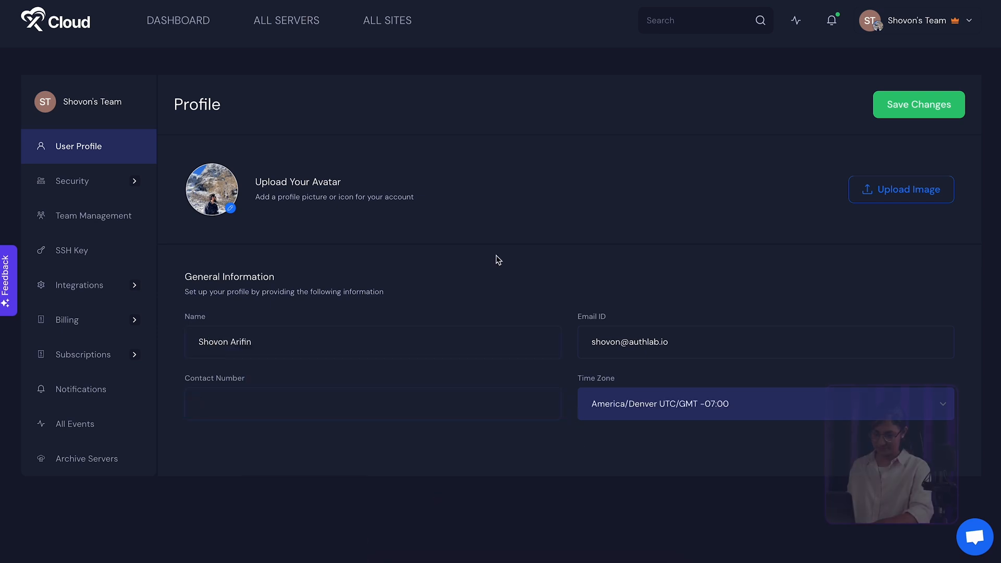
# View Team Management, peek at the Add New Team form and return to the team list
pyautogui.click(93, 216)
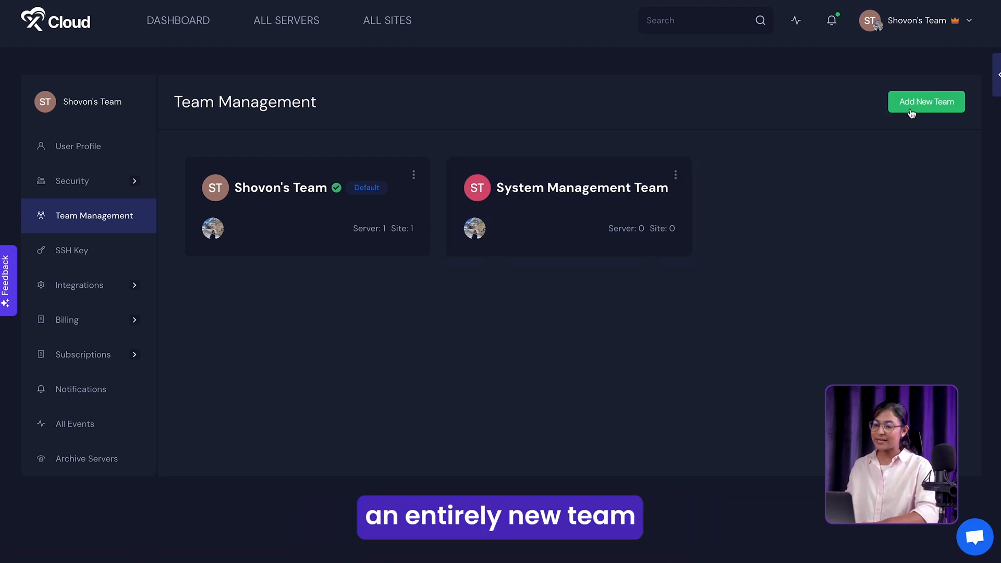
pyautogui.click(926, 101)
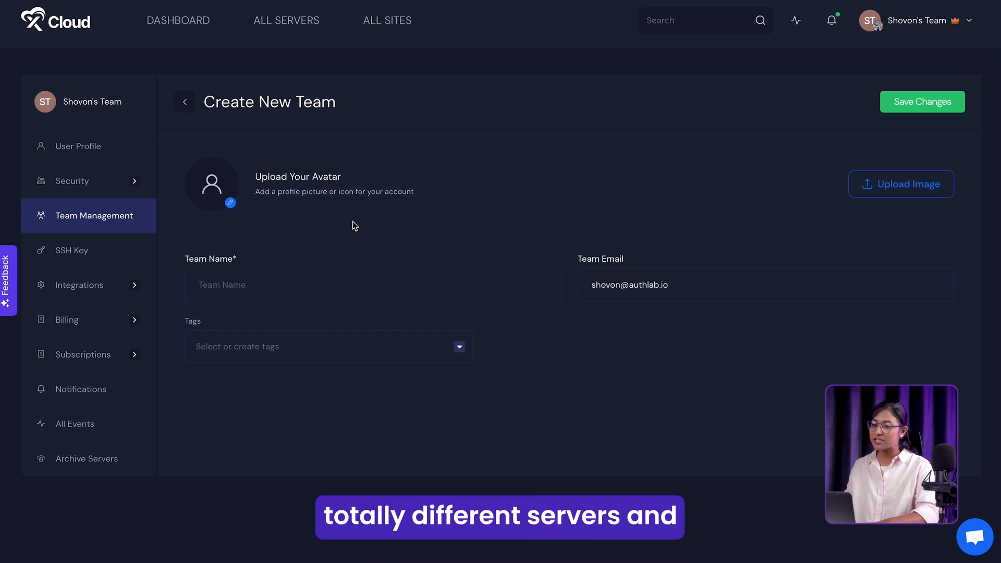
pyautogui.click(184, 102)
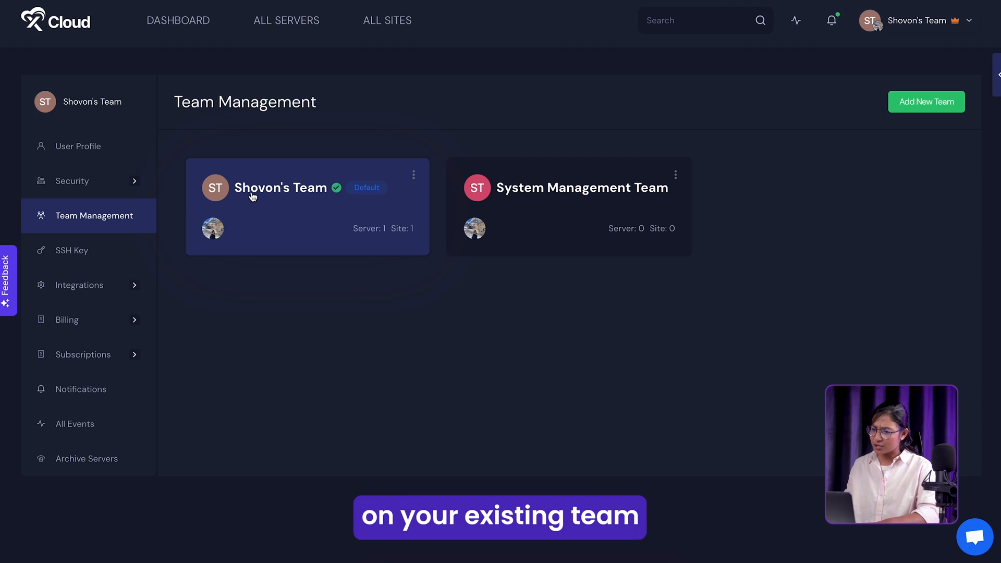
pyautogui.click(282, 187)
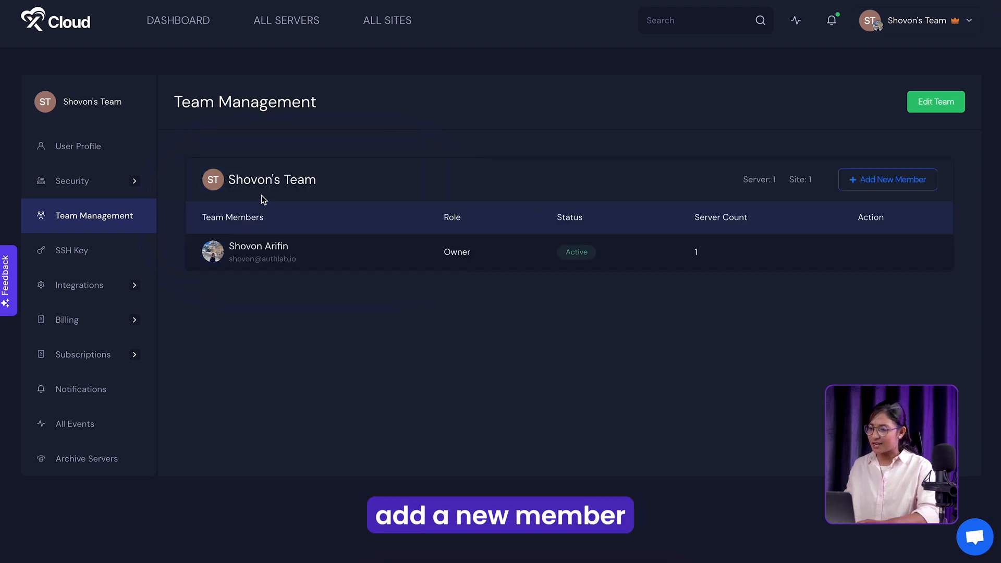
pyautogui.click(887, 179)
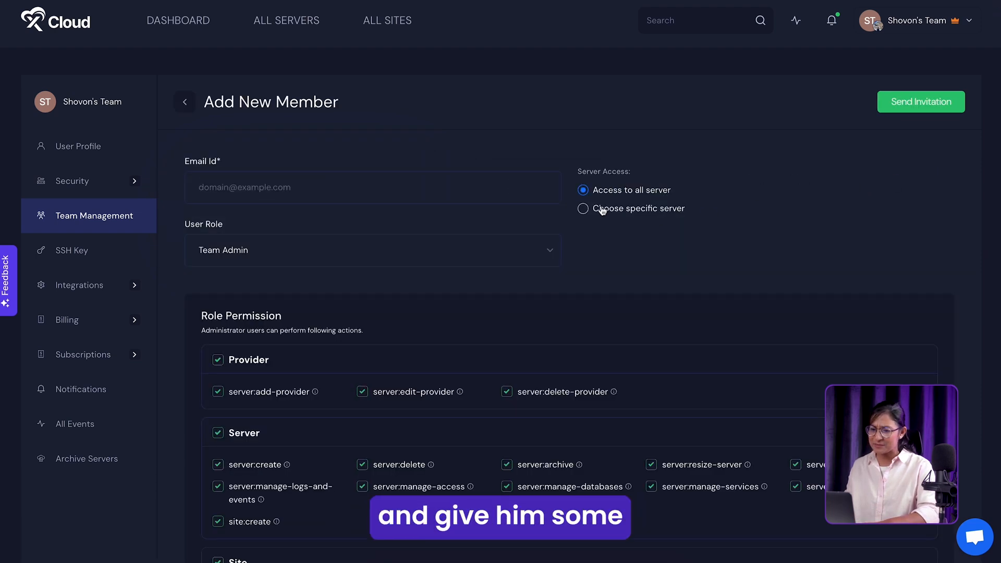
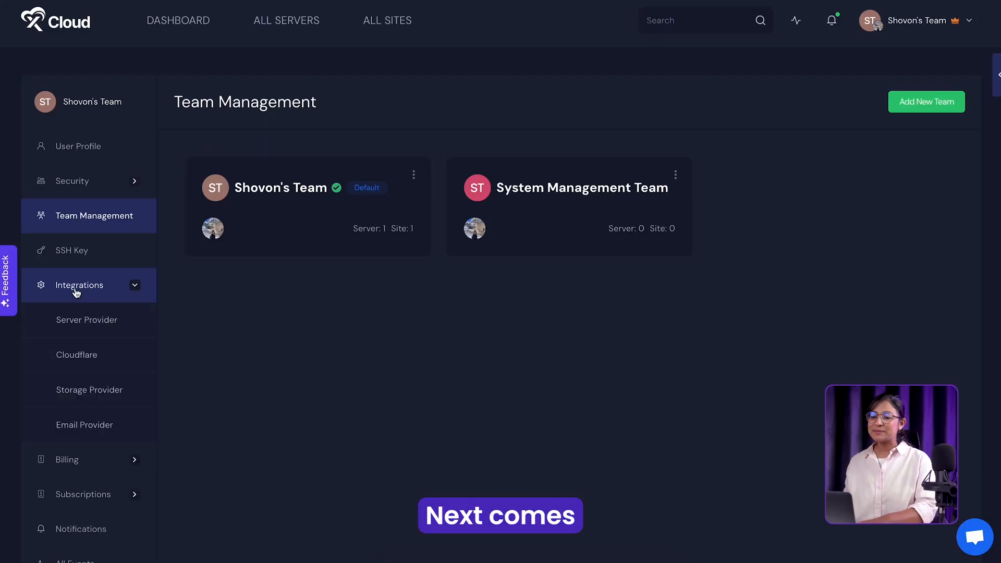
# Review the Vultr server provider and the Add New Provider dialog, then close it
pyautogui.click(86, 319)
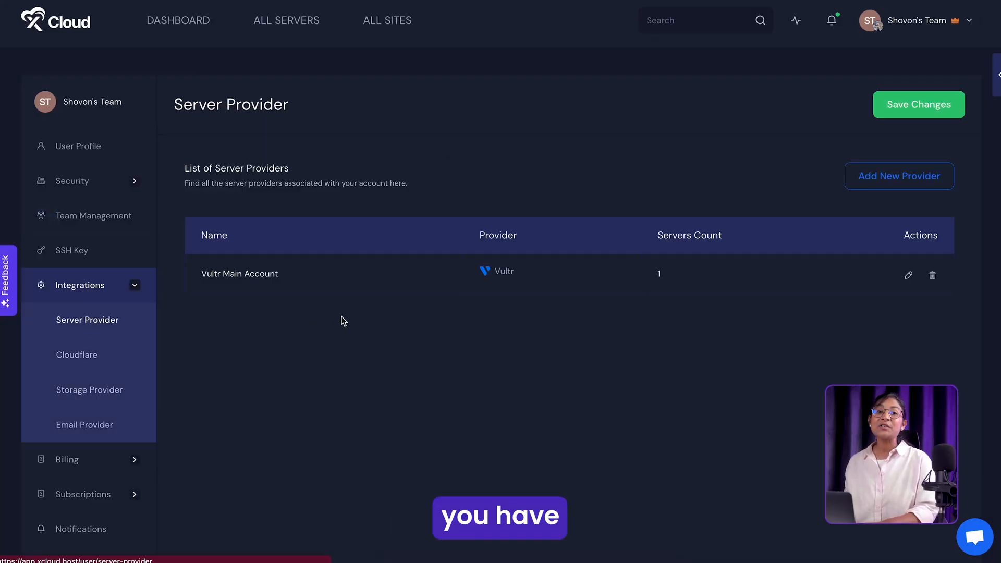
pyautogui.click(898, 176)
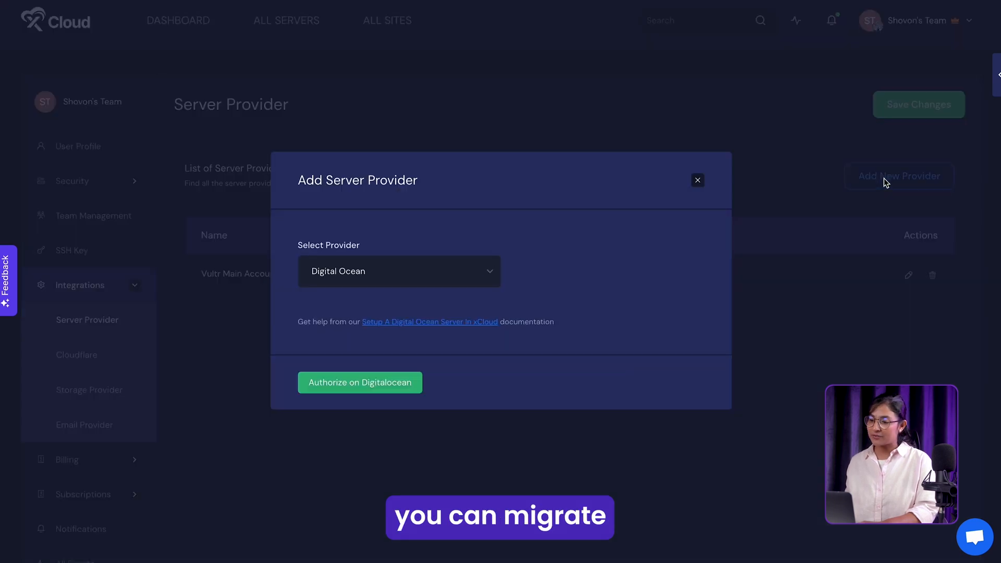
pyautogui.click(398, 270)
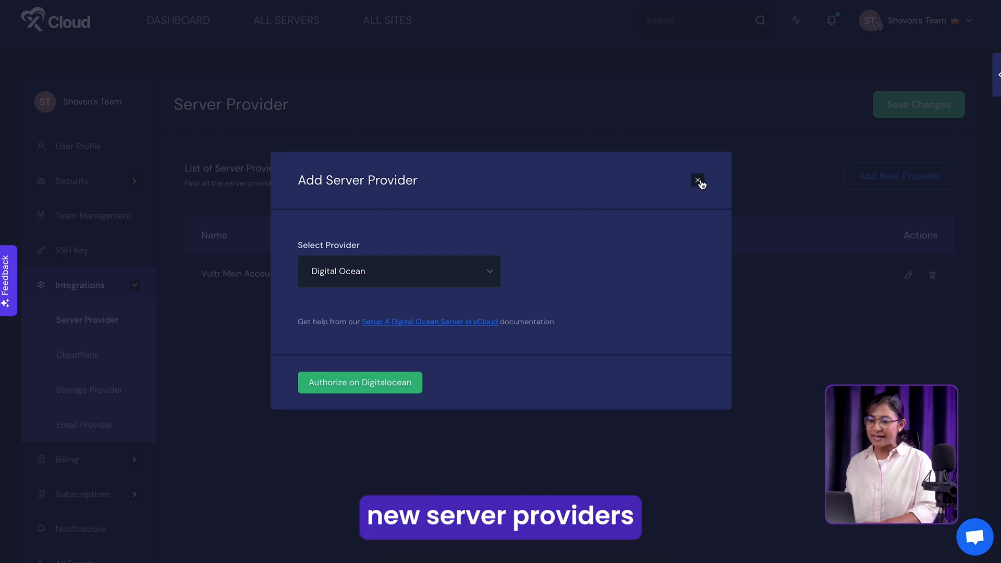
pyautogui.click(697, 181)
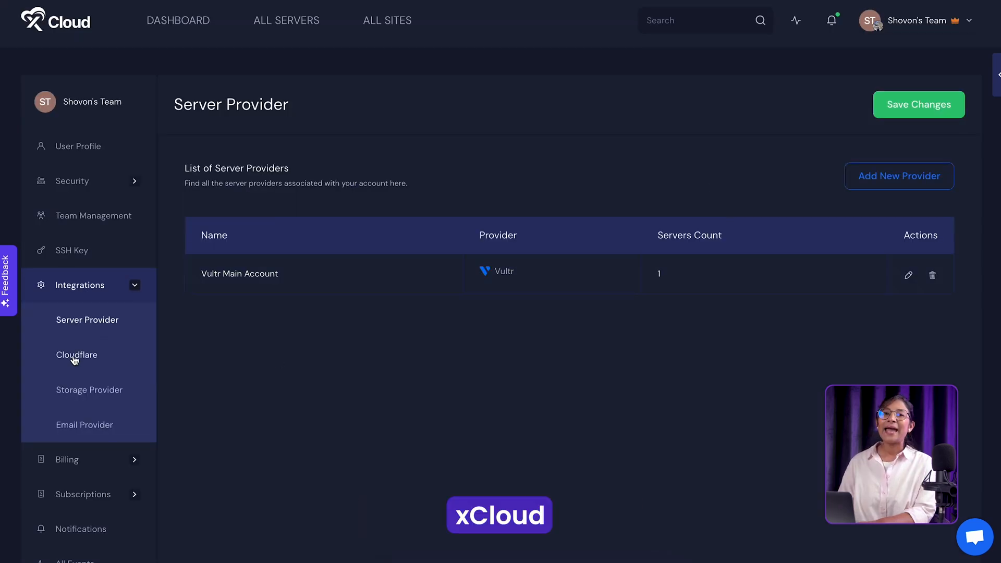
# View the empty Cloudflare integrations, then the Storage Provider list
pyautogui.click(76, 355)
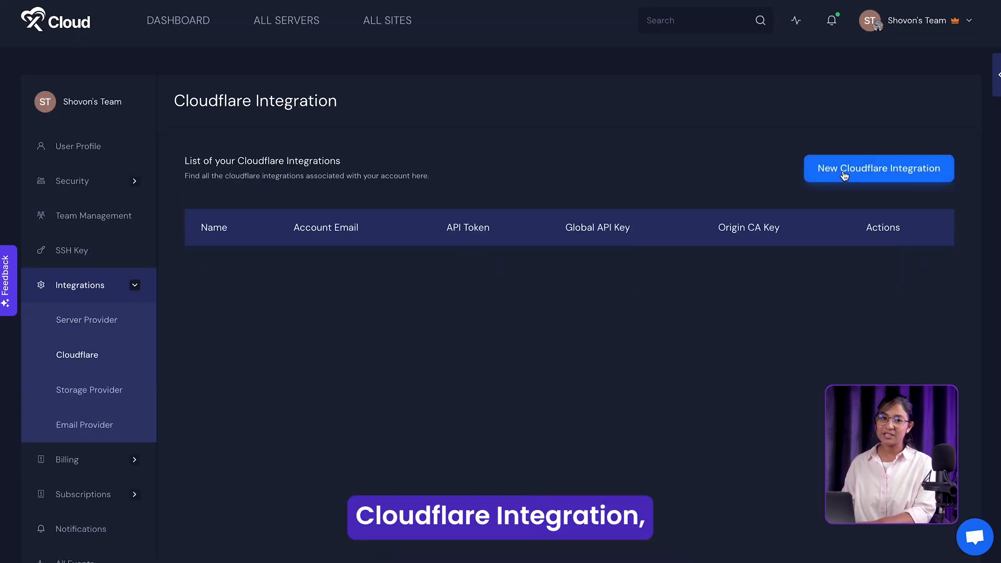
pyautogui.click(89, 389)
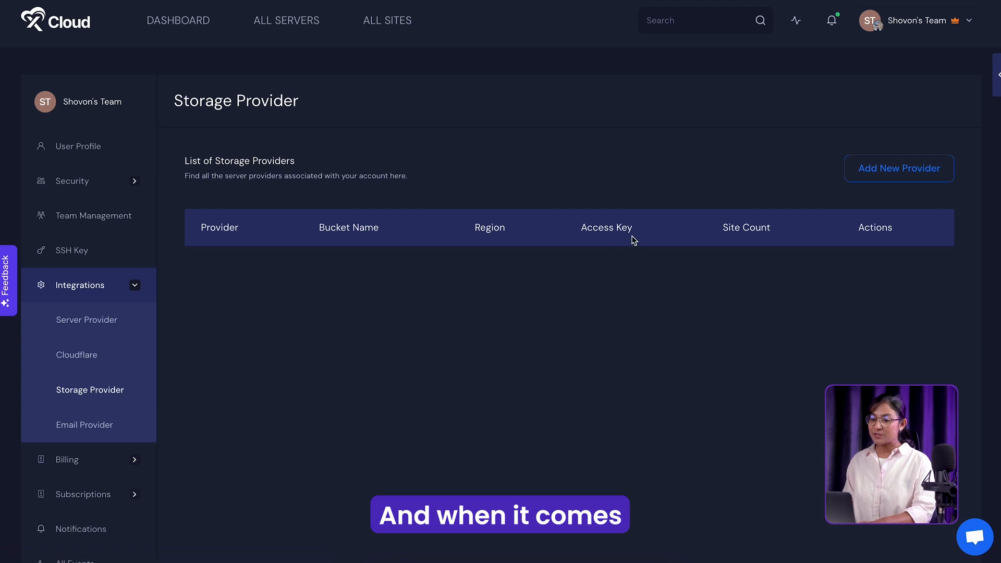
# Start a new storage provider of type Other so the Region field appears
pyautogui.click(898, 168)
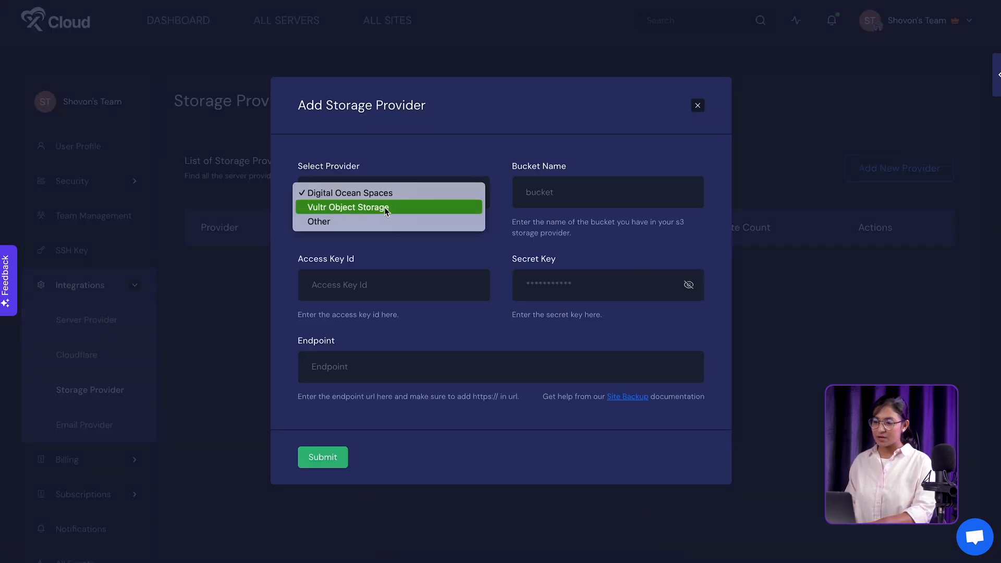
pyautogui.click(318, 222)
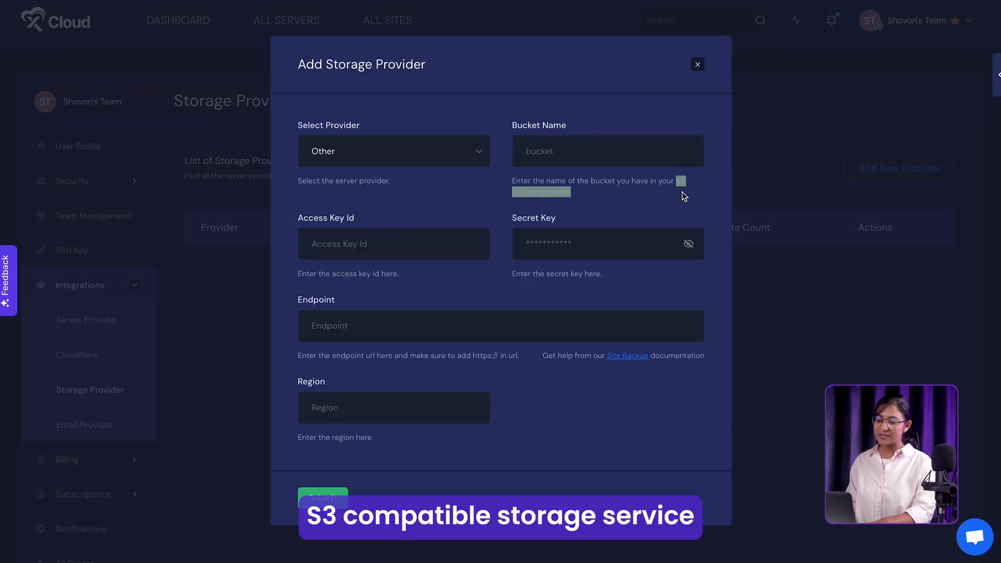
pyautogui.click(697, 65)
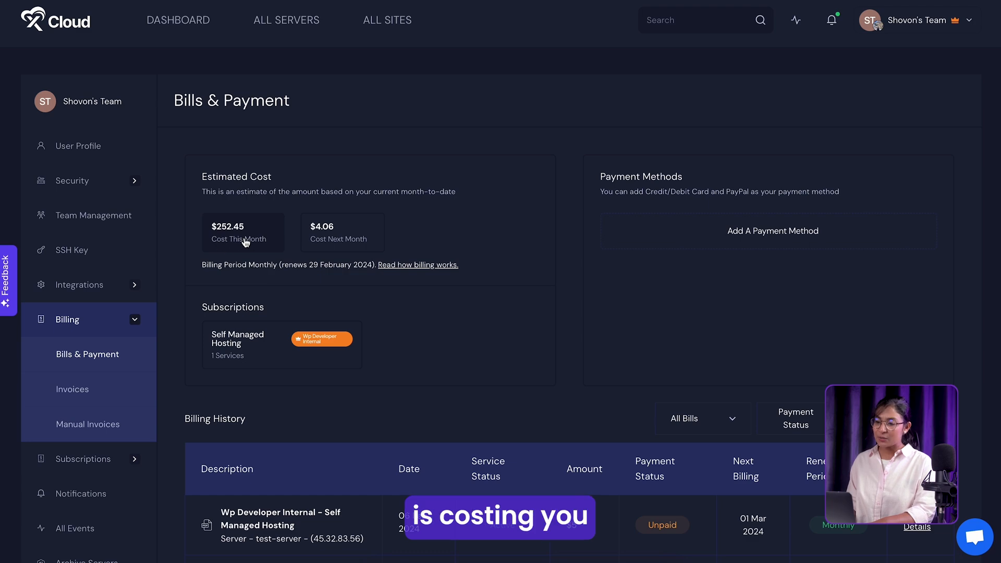
pyautogui.moveTo(334, 245)
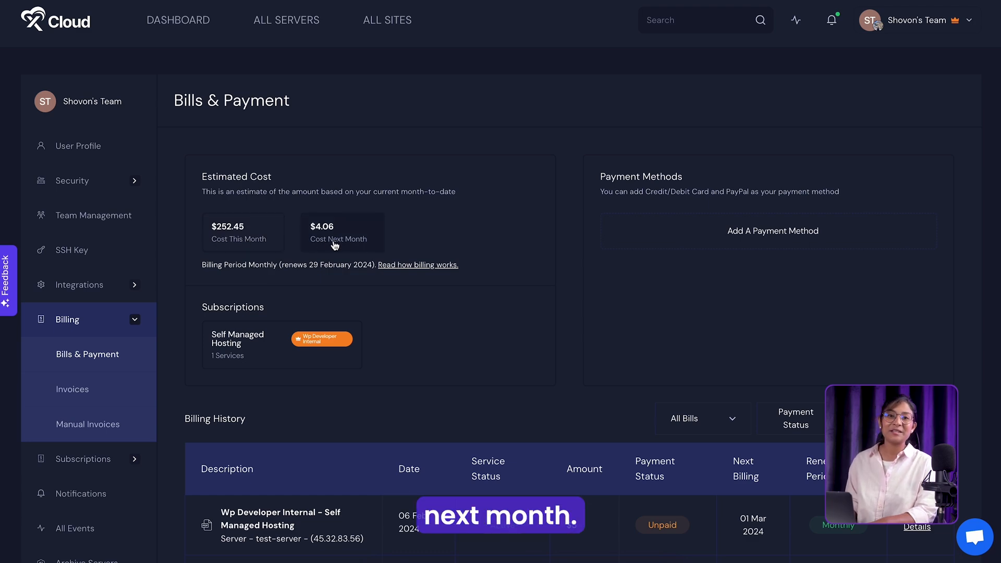
# Review the $252.45 monthly cost and billing history, then the account menu
pyautogui.scroll(-3)
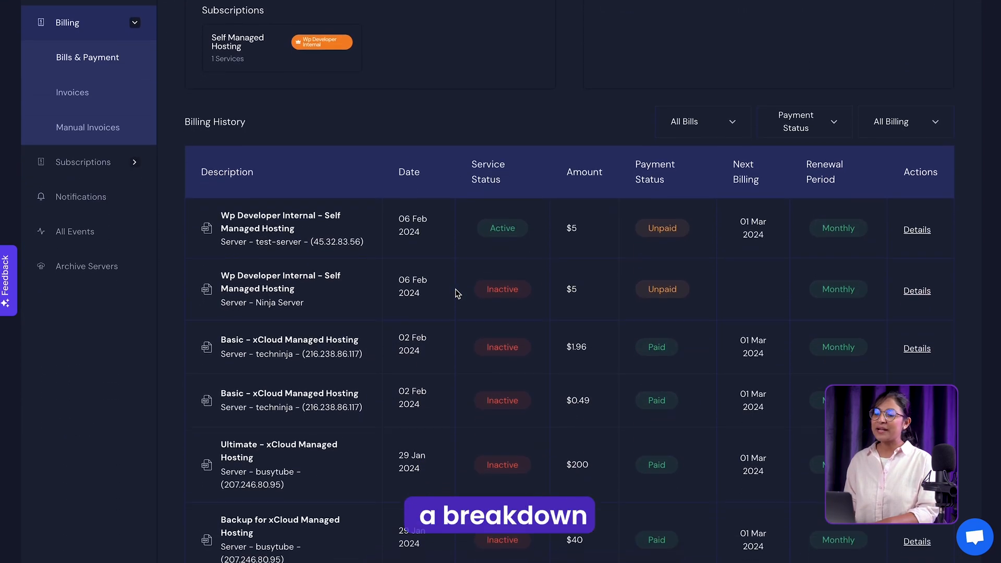
pyautogui.scroll(-3)
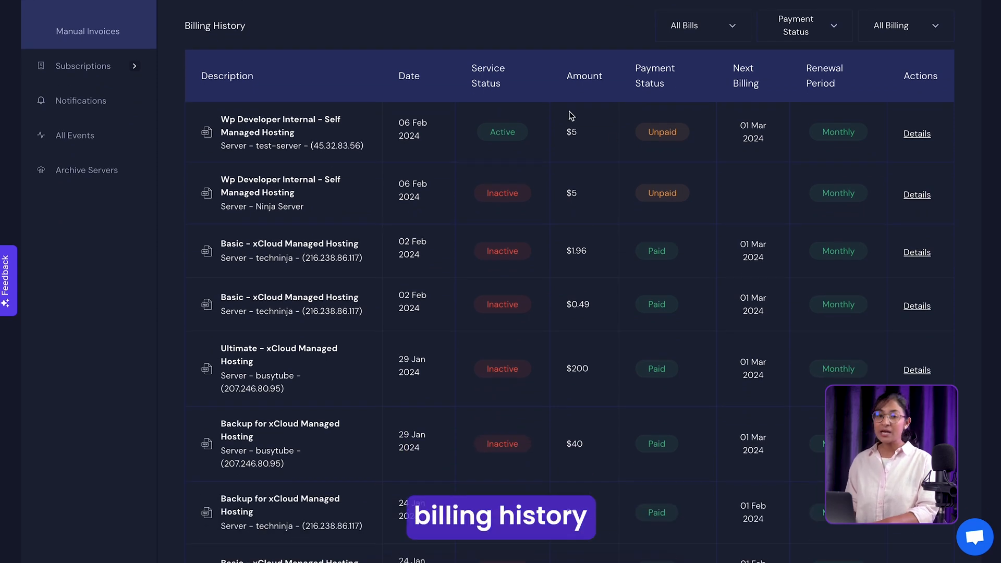
pyautogui.click(702, 26)
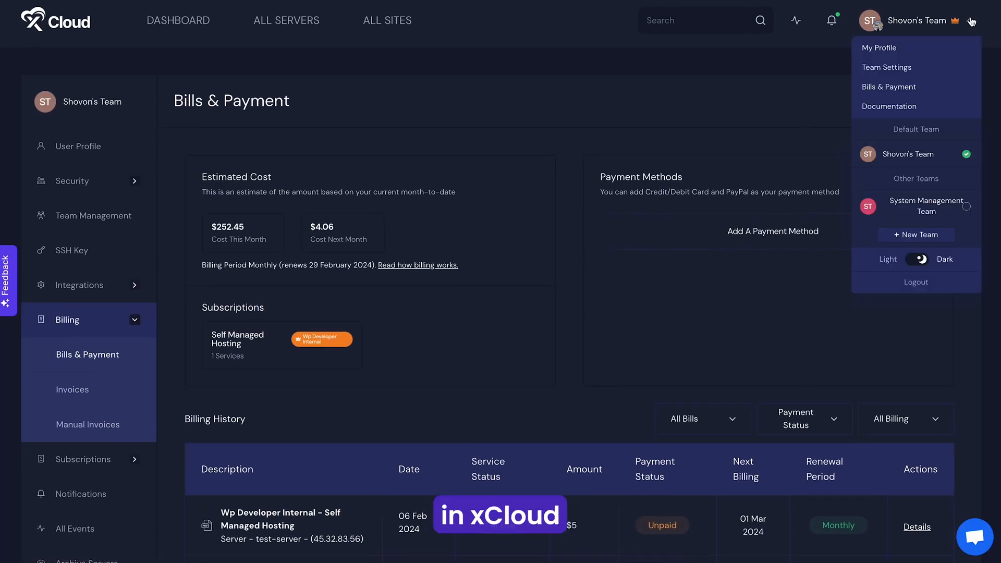
# Switch the dashboard to light mode and view the 2024 public roadmap
pyautogui.click(917, 260)
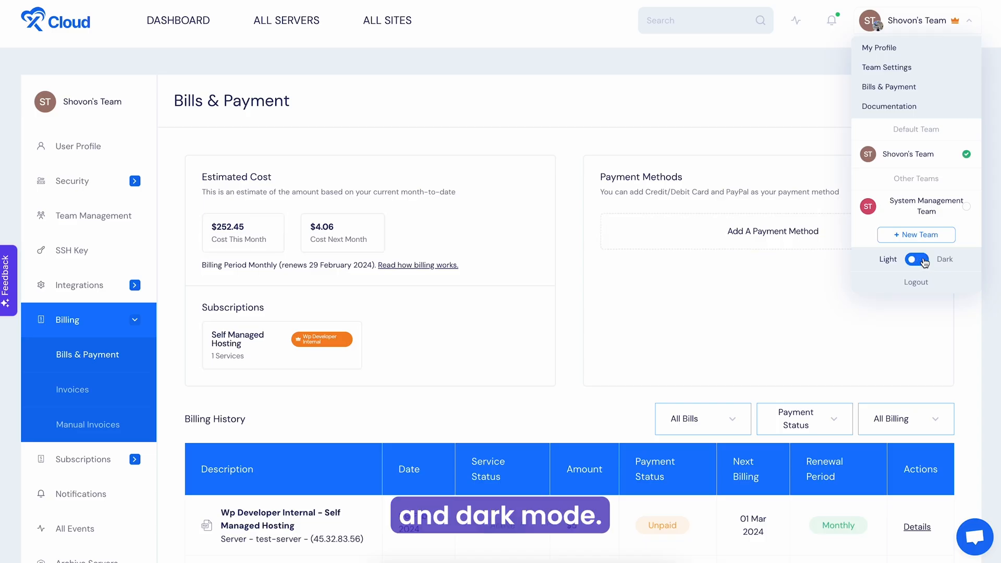
pyautogui.click(888, 106)
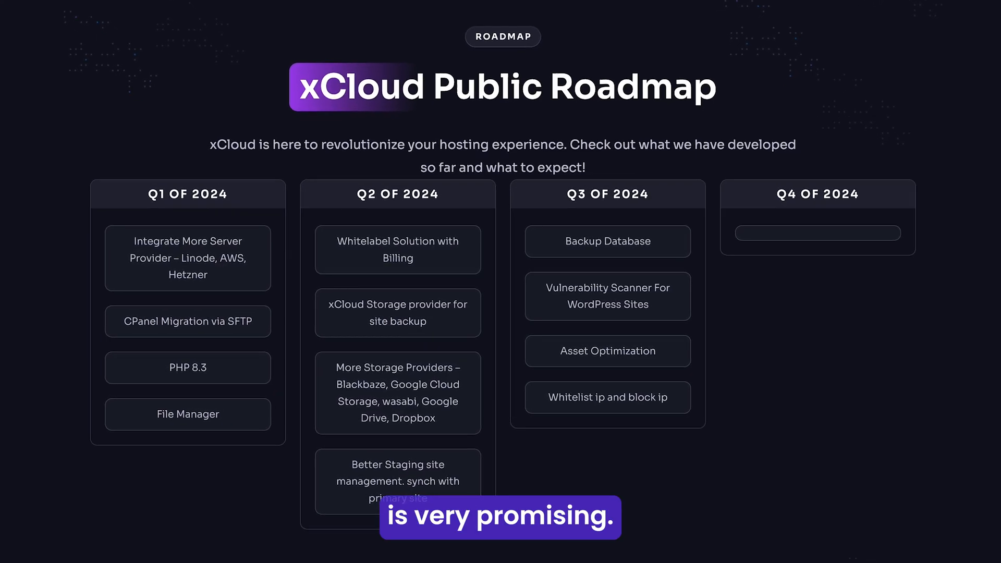